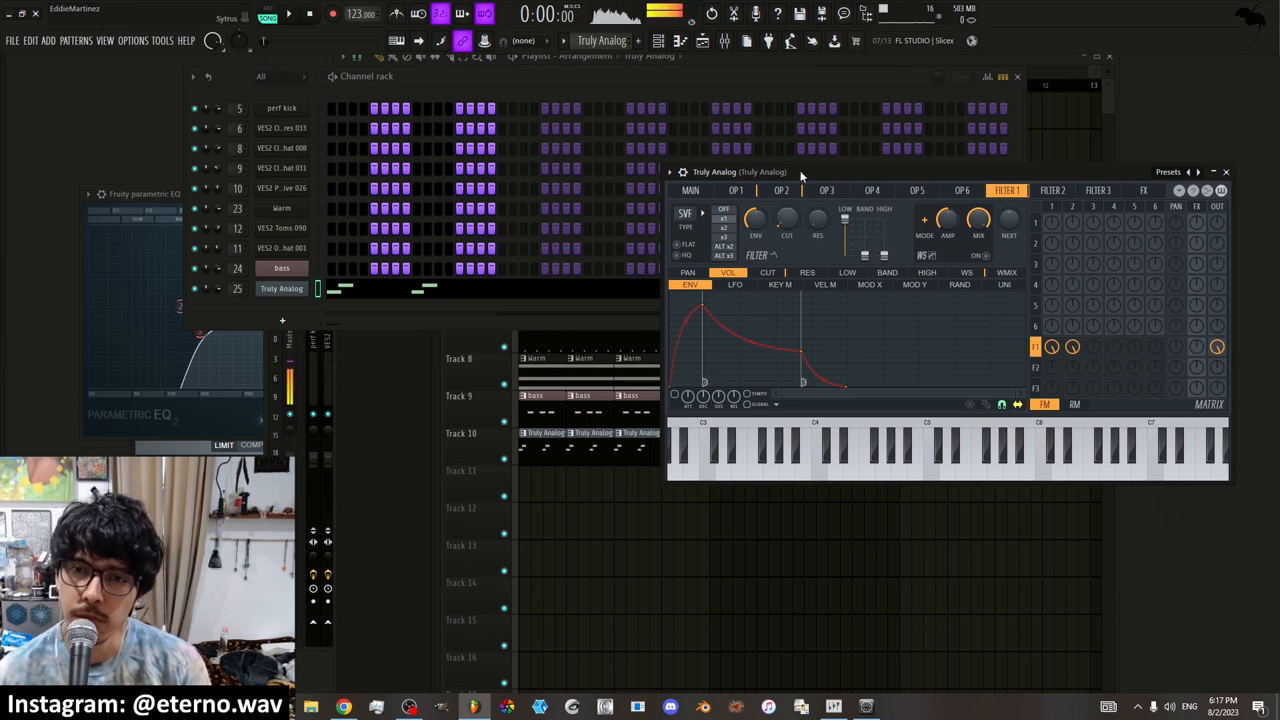
Create an automation clip from the Truly Analog Filter 1 CUT knob
{"action": "right_click", "coordinate": [786, 220]}
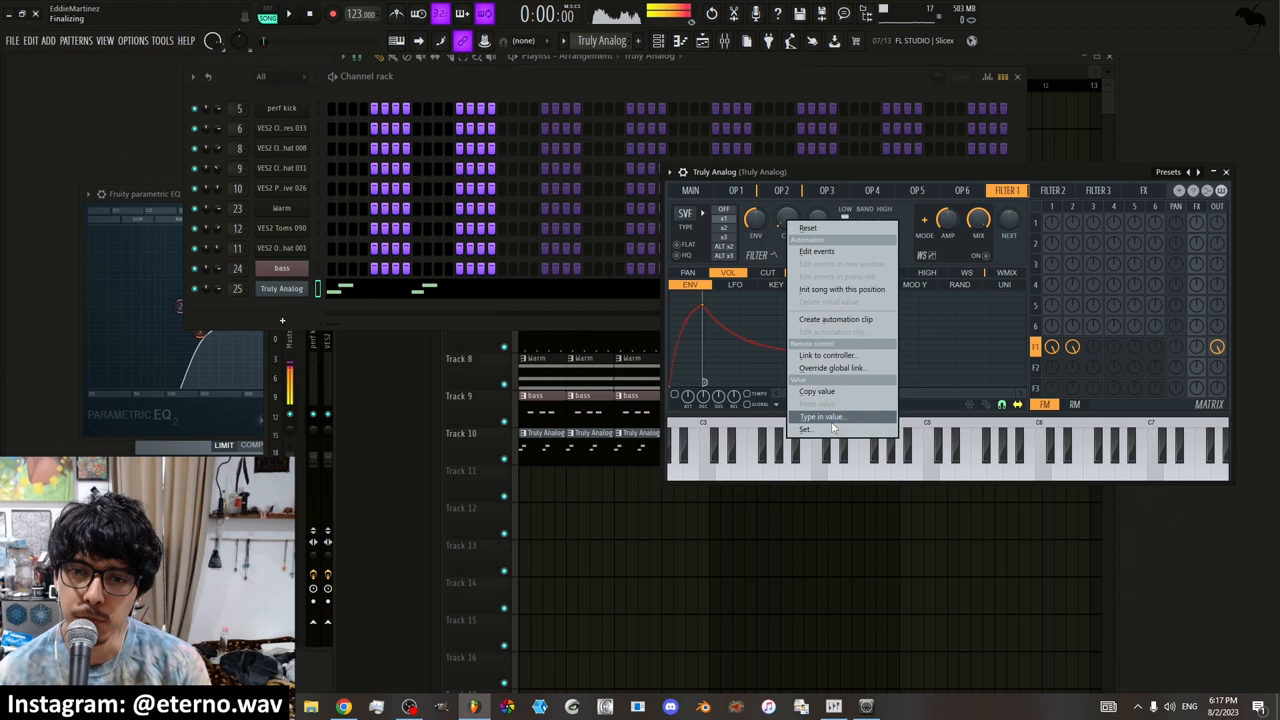
{"action": "mouse_move", "coordinate": [835, 319]}
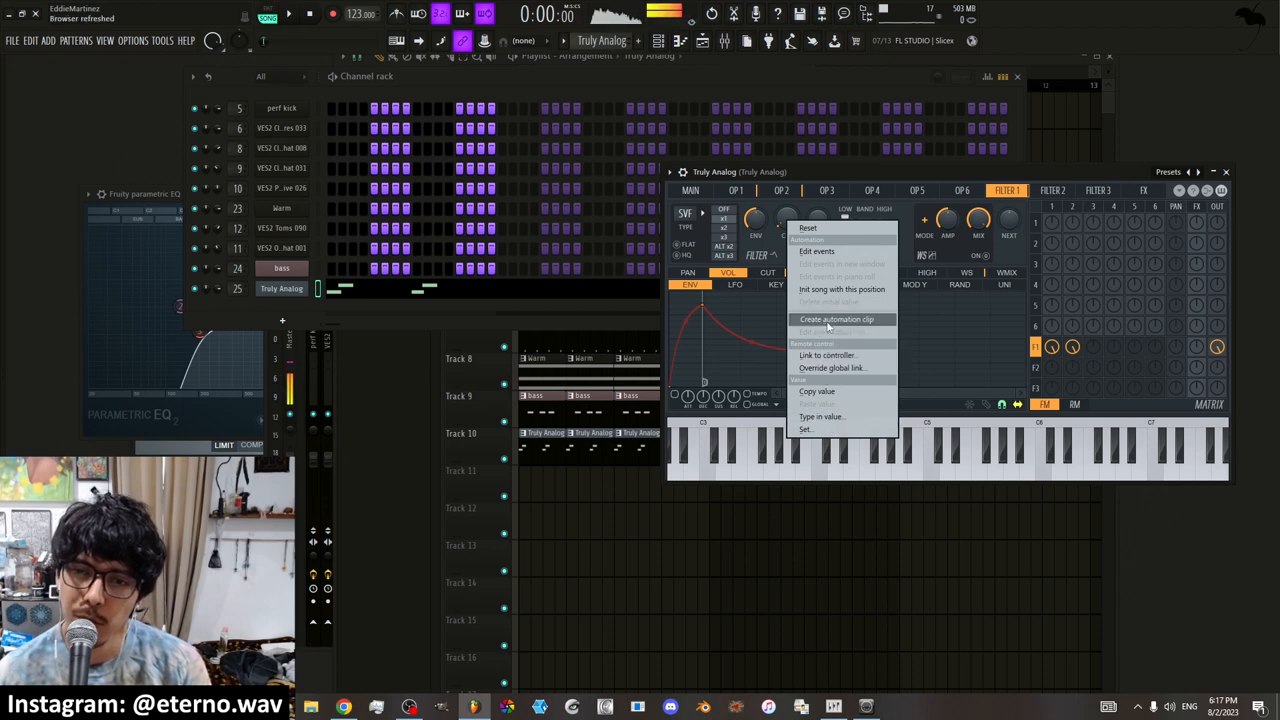
{"action": "left_click", "coordinate": [836, 319]}
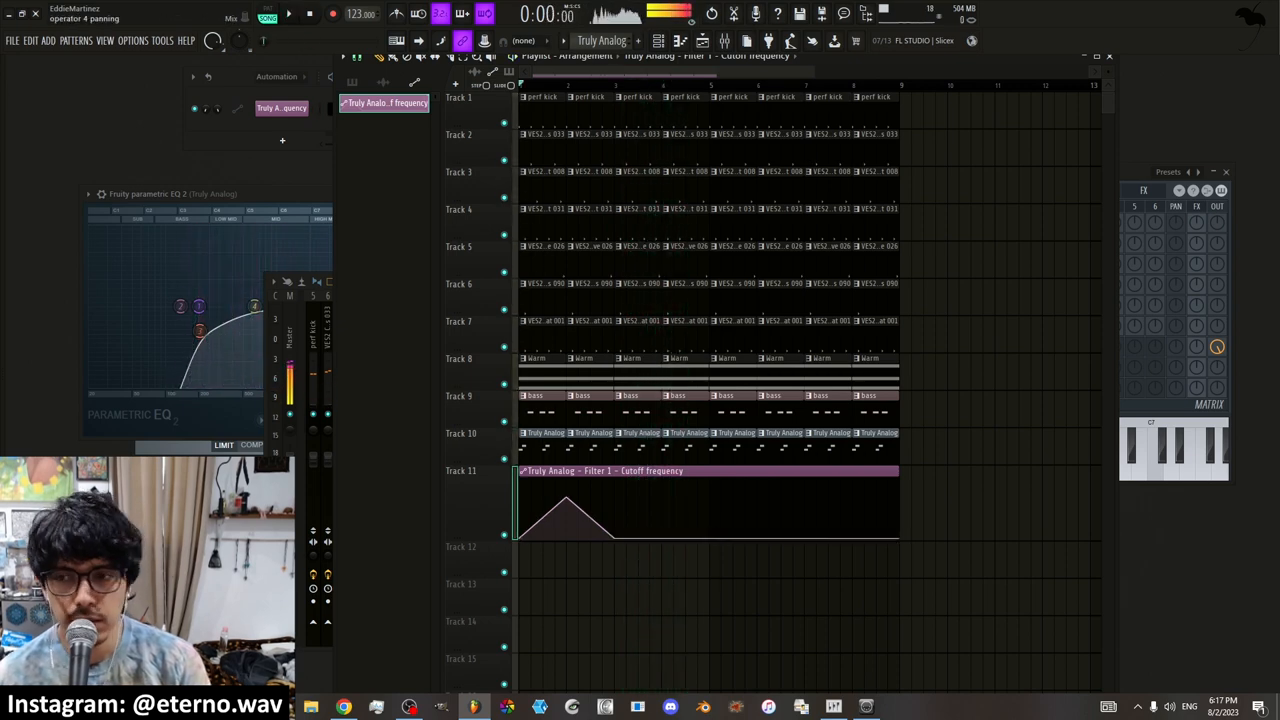
Delete the cutoff automation clip from Track 11
{"action": "right_click", "coordinate": [383, 102]}
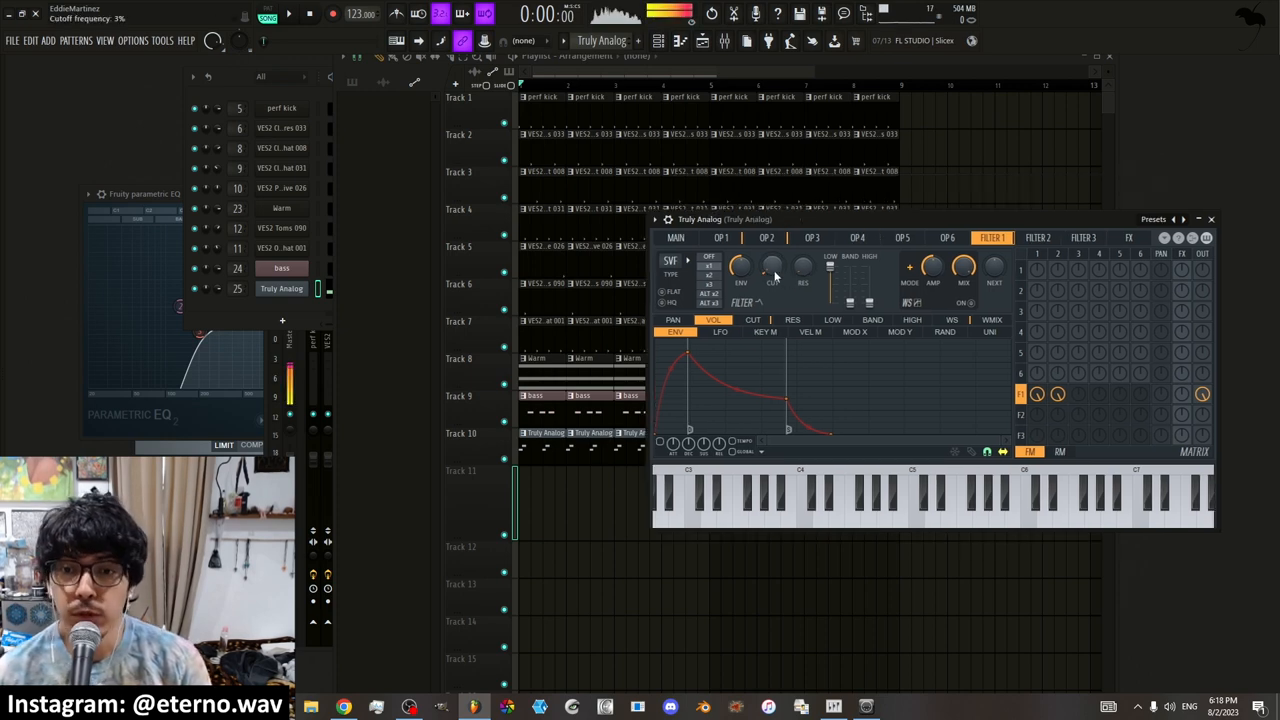
{"action": "right_click", "coordinate": [772, 267]}
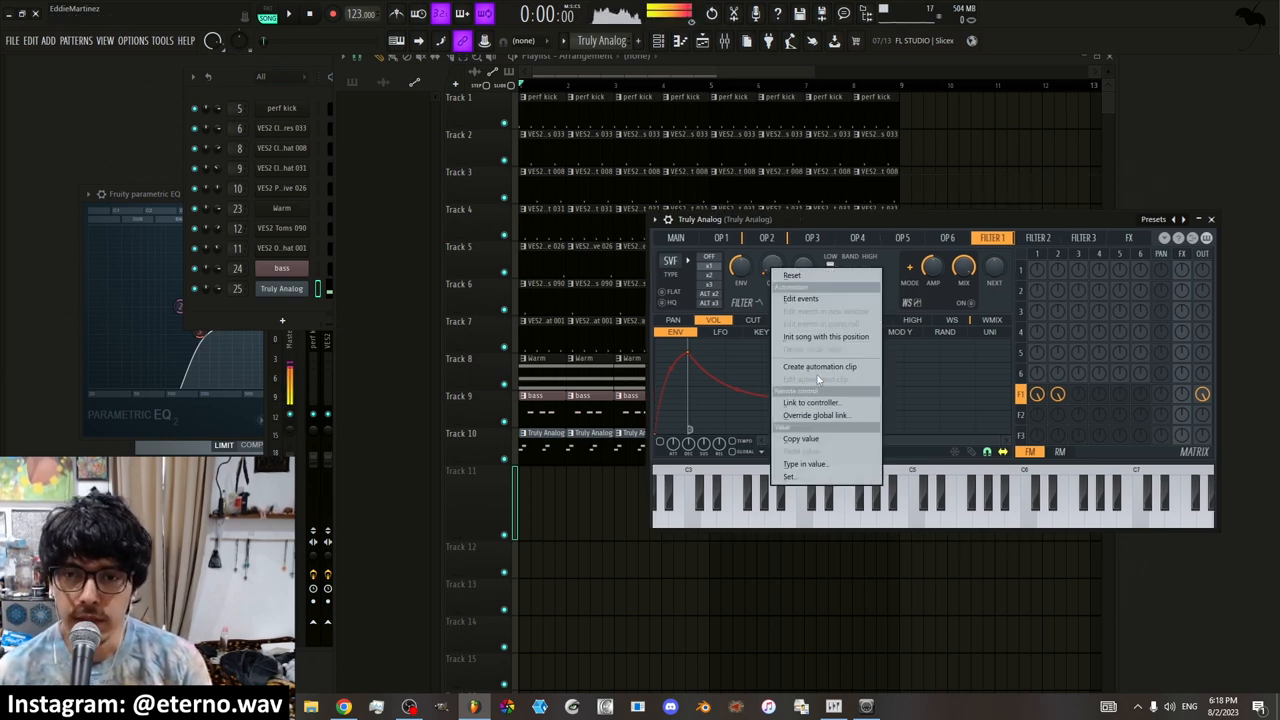
{"action": "left_click", "coordinate": [820, 366]}
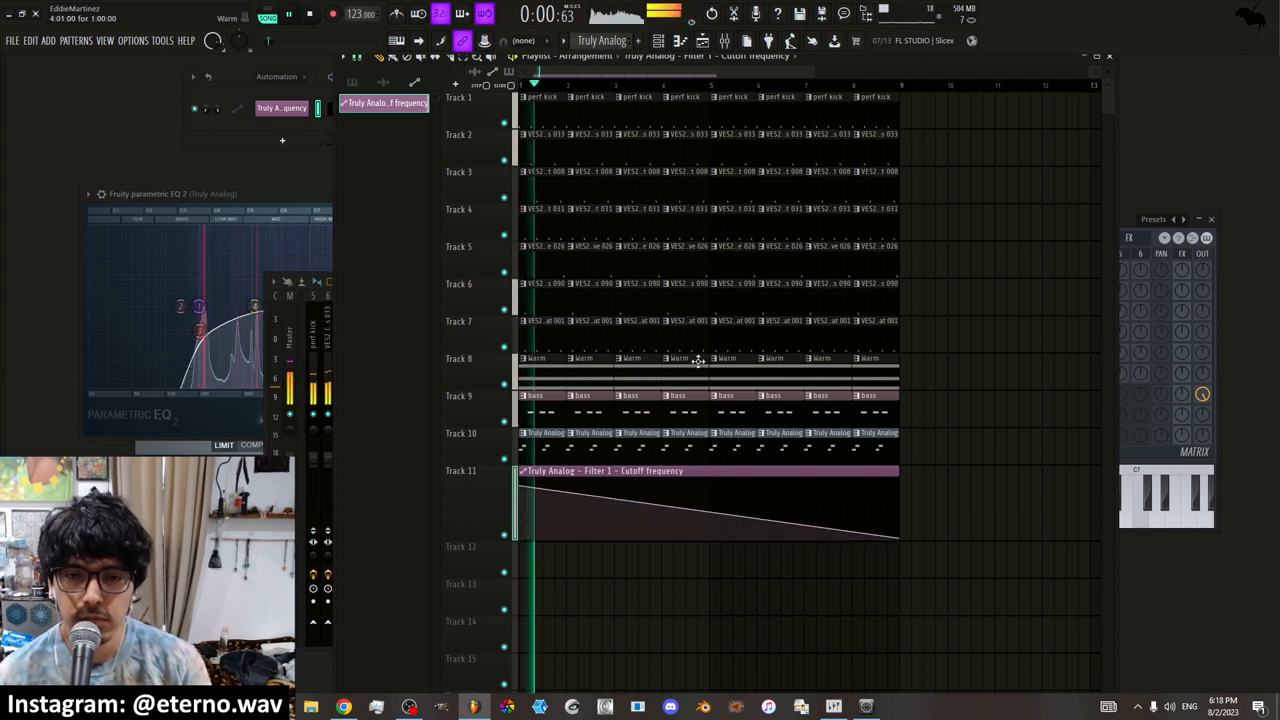
{"action": "right_click", "coordinate": [385, 103]}
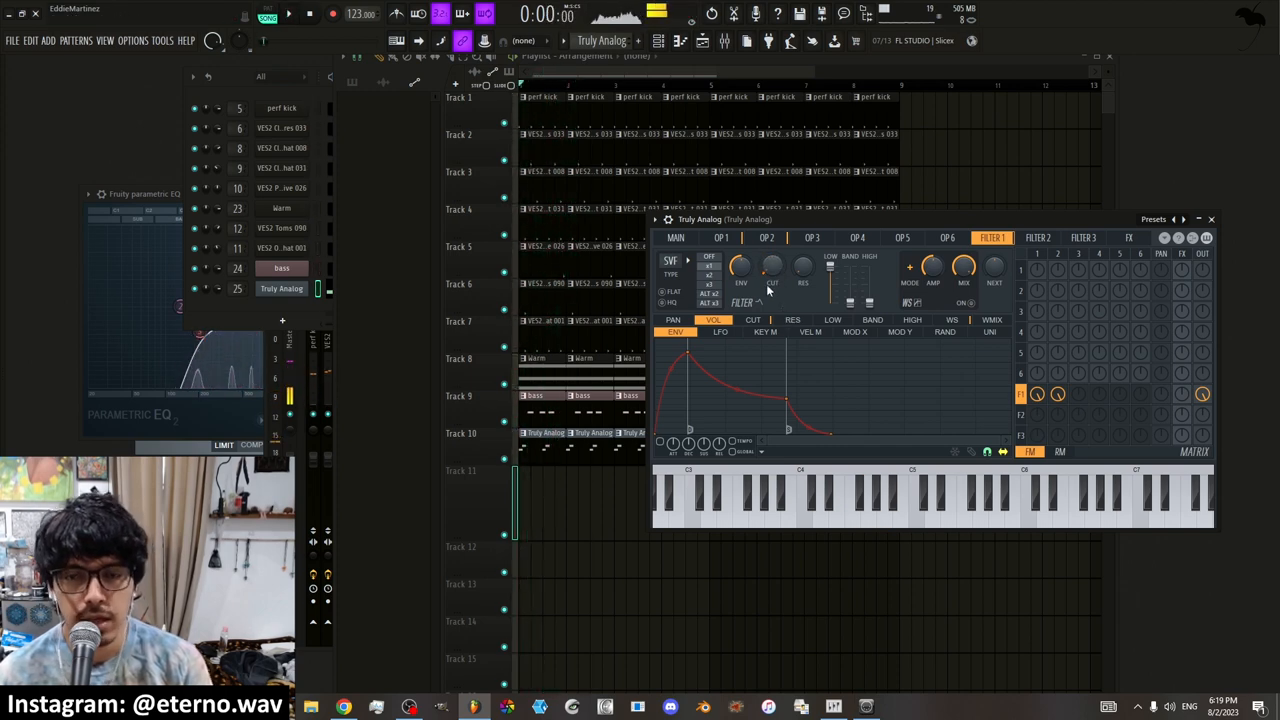
Lower the Truly Analog Filter 1 CUT knob to a low value
{"action": "left_click_drag", "start_coordinate": [772, 265], "coordinate": [772, 280]}
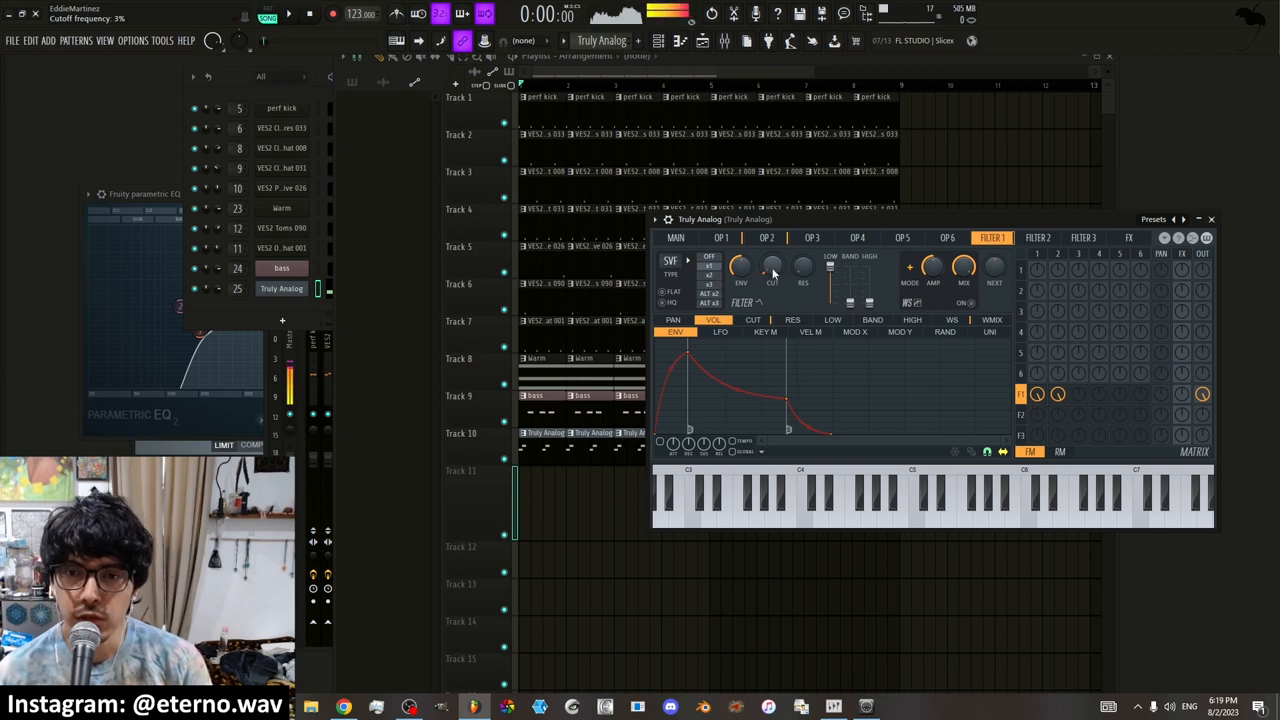
{"action": "right_click", "coordinate": [772, 267]}
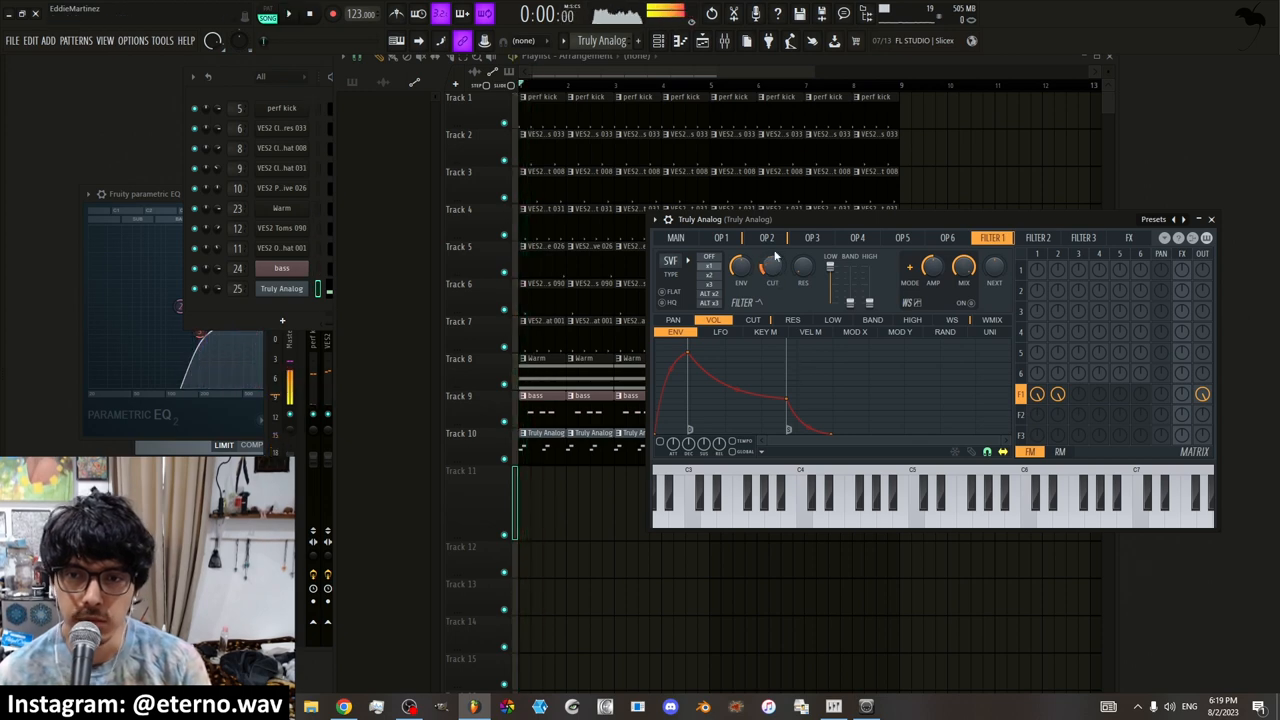
{"action": "left_click_drag", "start_coordinate": [772, 265], "coordinate": [772, 270]}
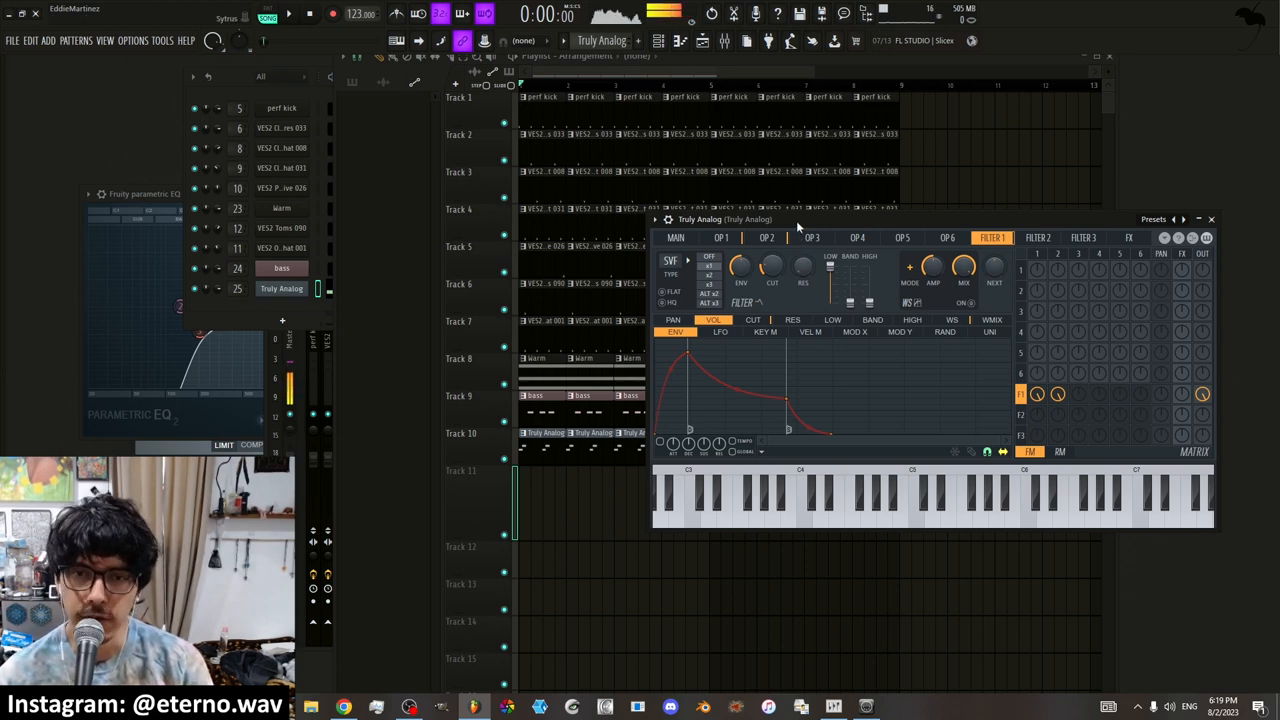
{"action": "mouse_move", "coordinate": [862, 382]}
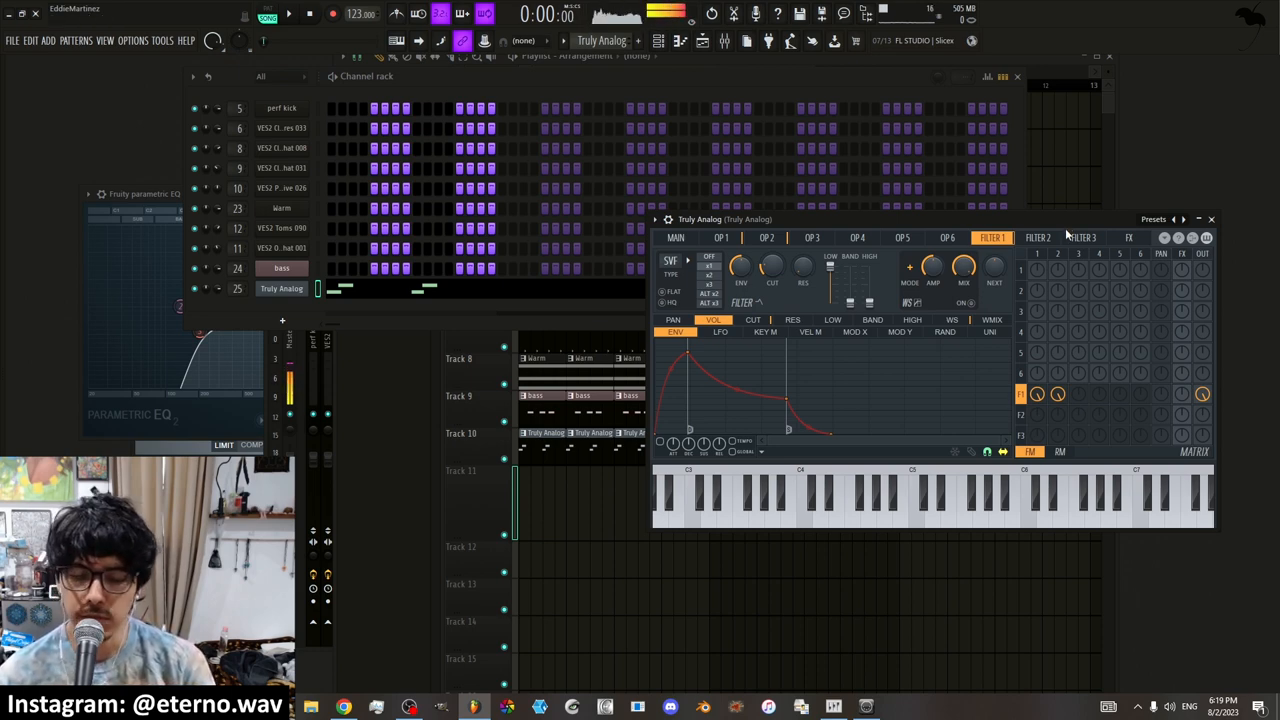
{"action": "left_click_drag", "start_coordinate": [772, 267], "coordinate": [772, 280]}
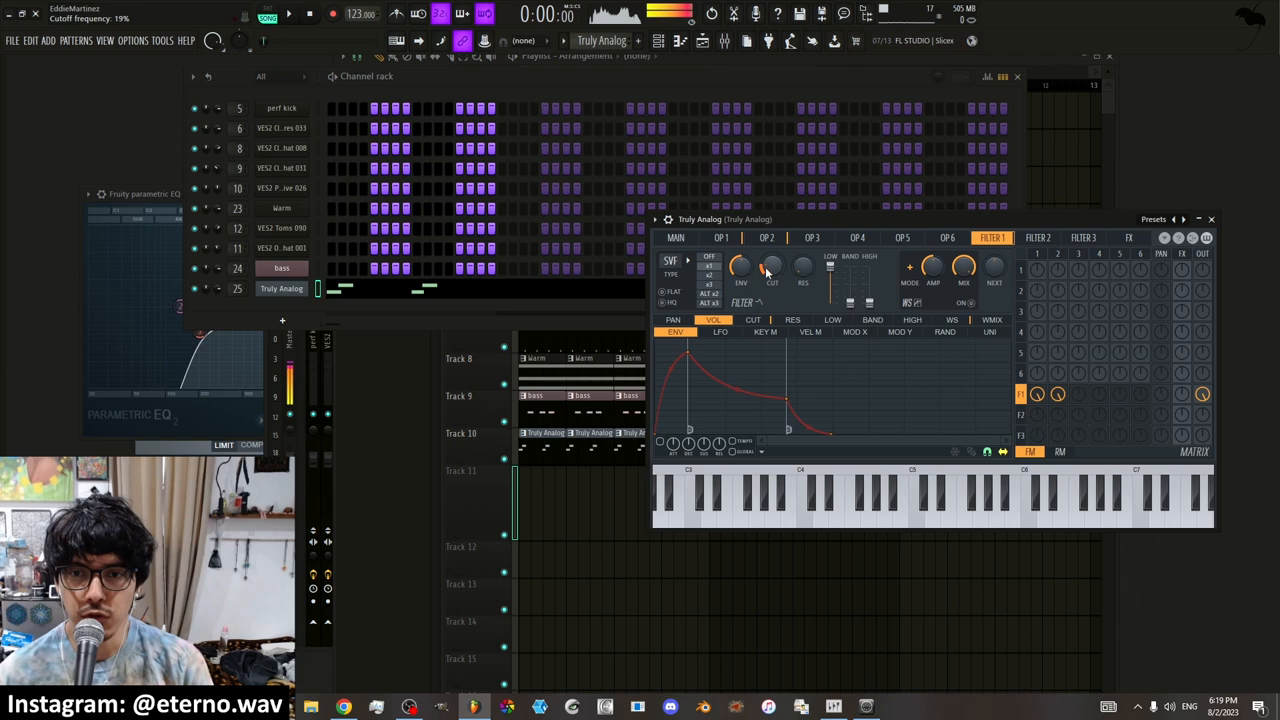
{"action": "right_click", "coordinate": [772, 267]}
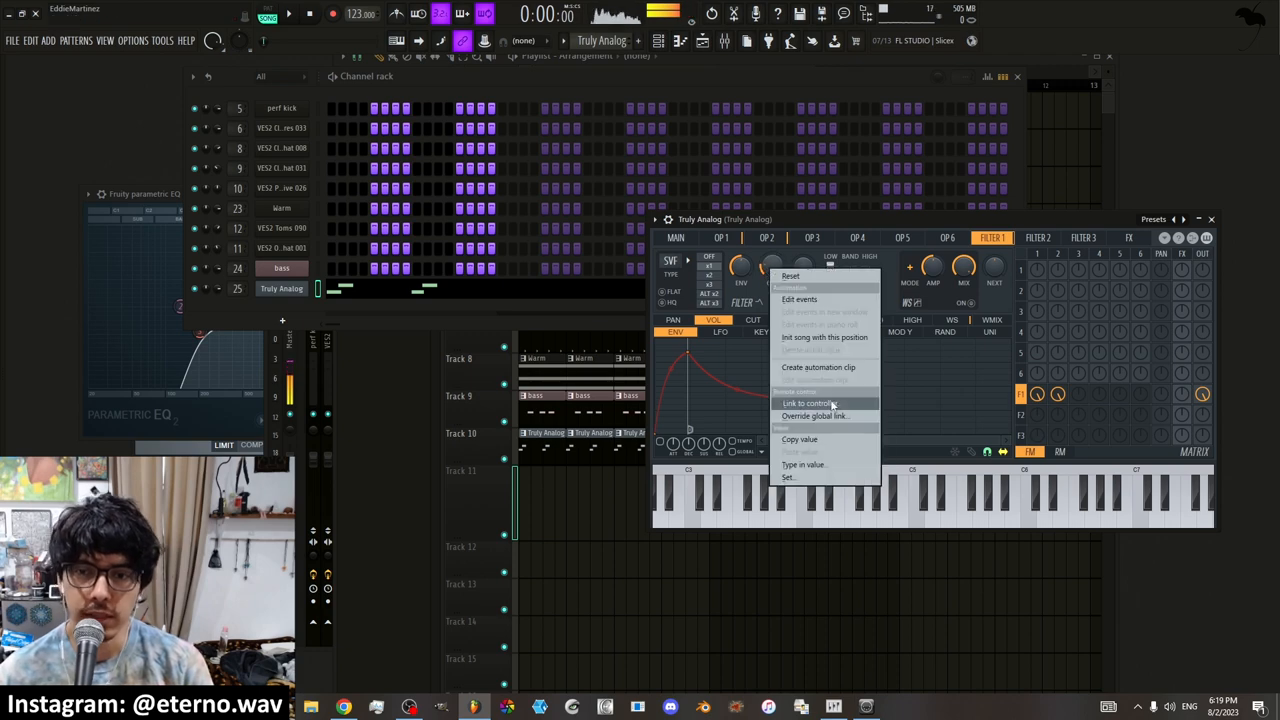
{"action": "left_click", "coordinate": [806, 403]}
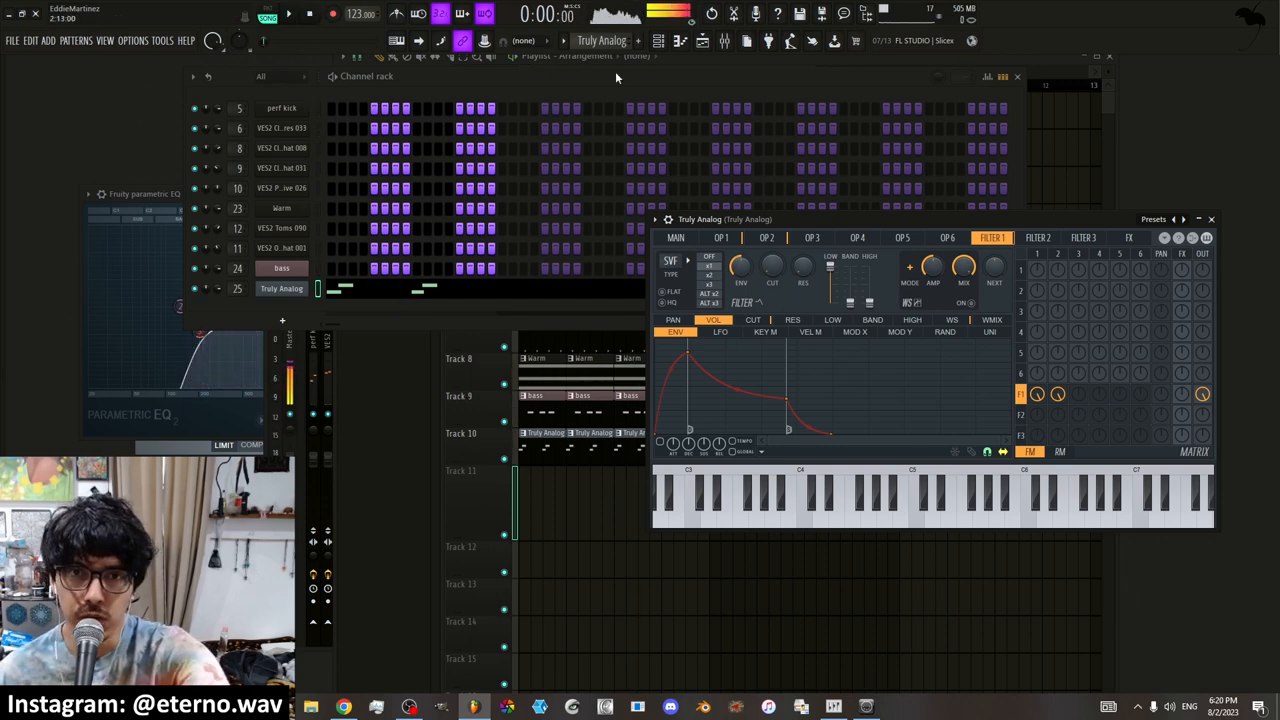
Arm recording with automation and score recording enabled
{"action": "left_click", "coordinate": [310, 14]}
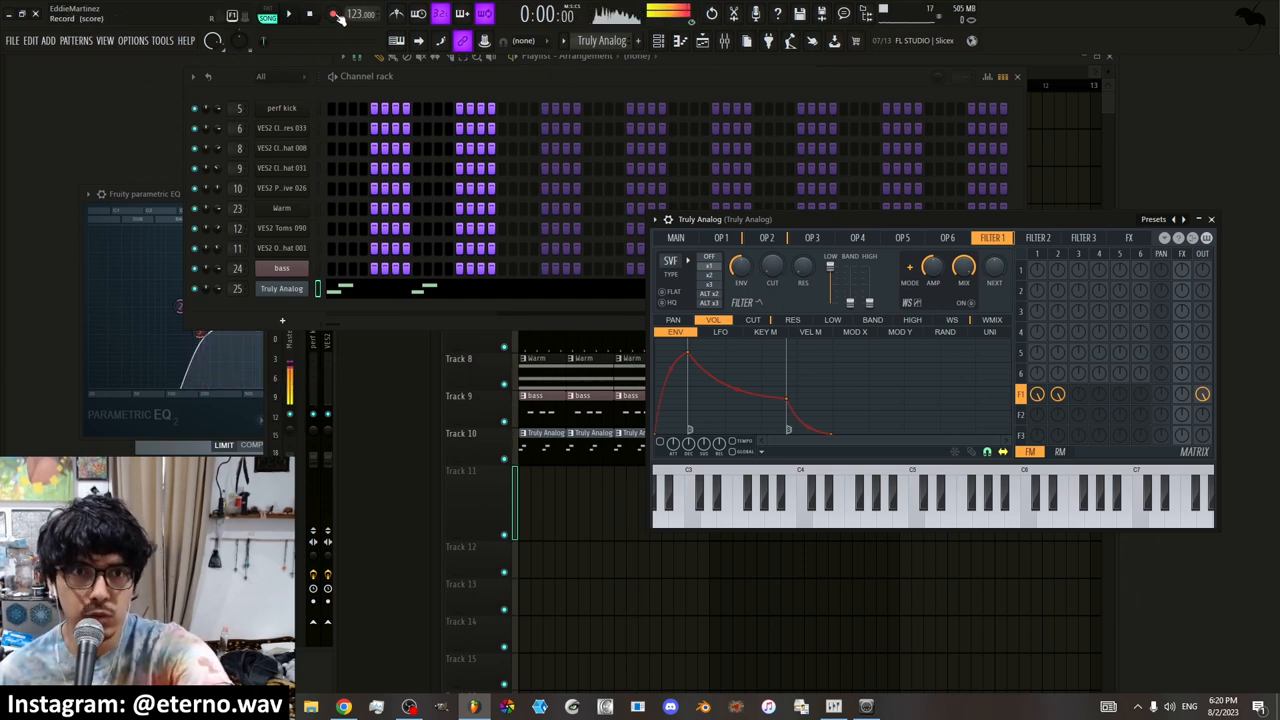
{"action": "left_click", "coordinate": [336, 18]}
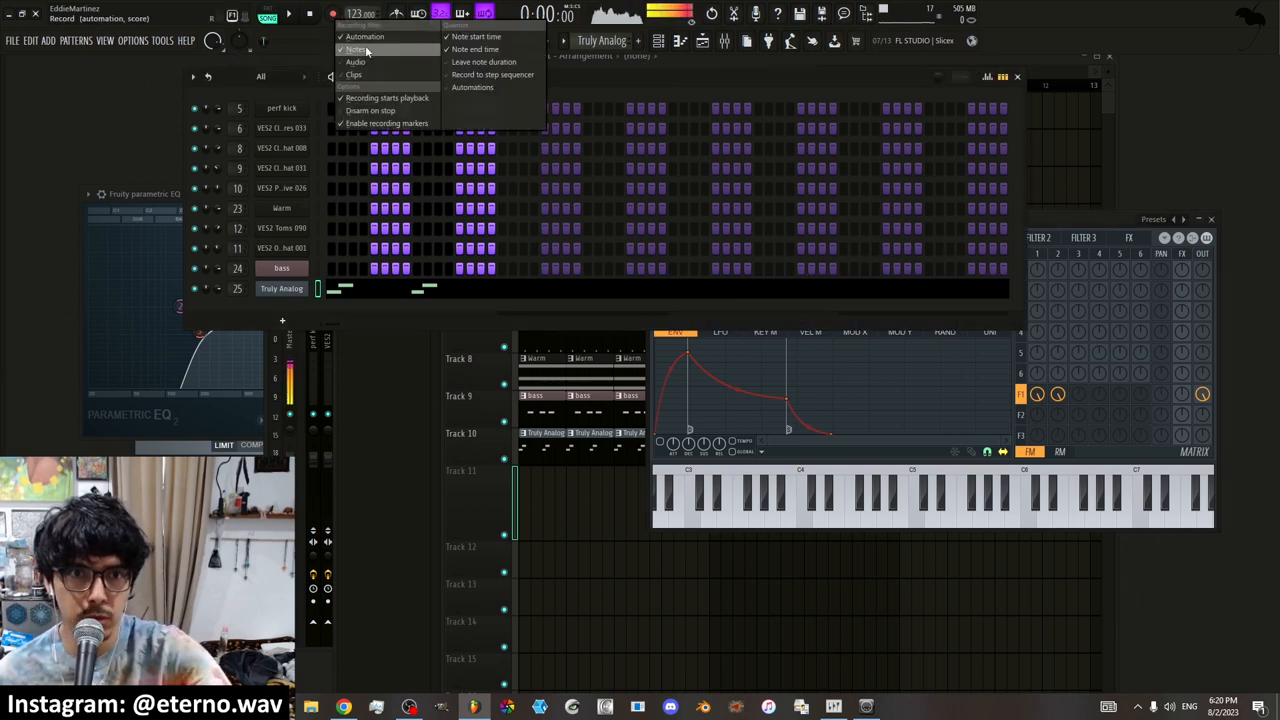
{"action": "mouse_move", "coordinate": [493, 75]}
{"action": "type", "text": "cutoff"}
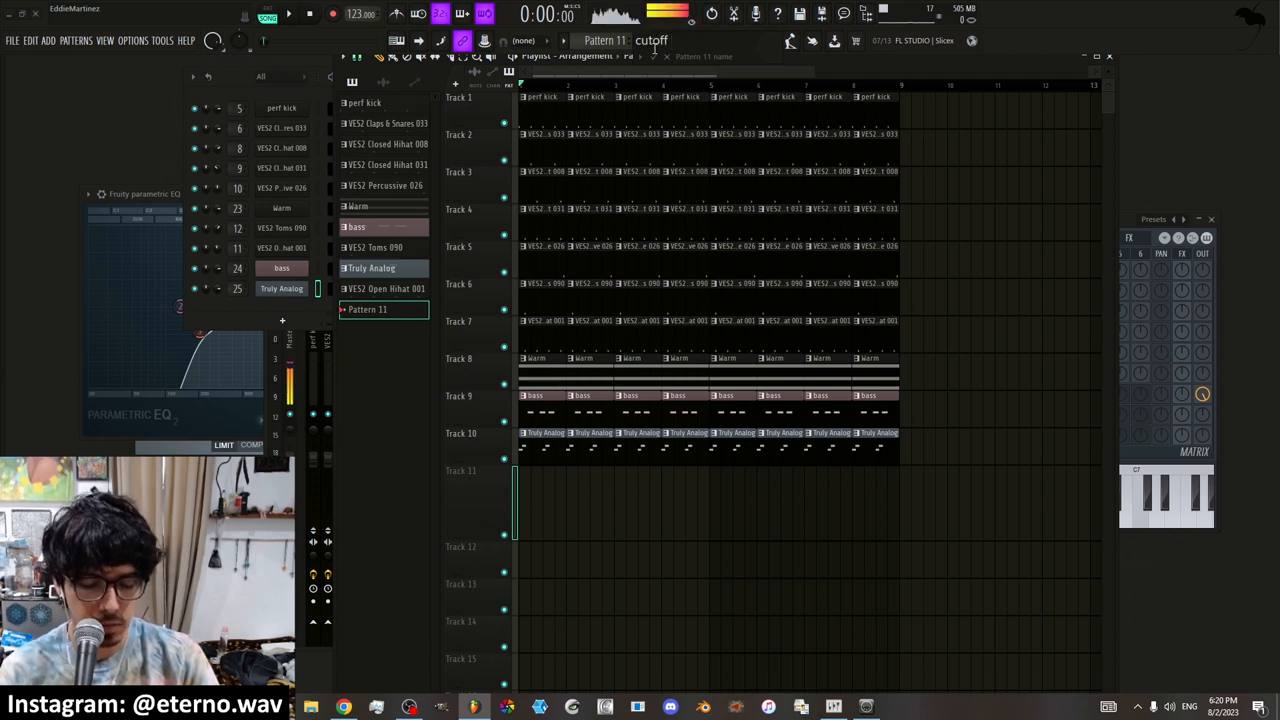
Name the new pattern 'cutoff automation'
{"action": "type", "text": "automation"}
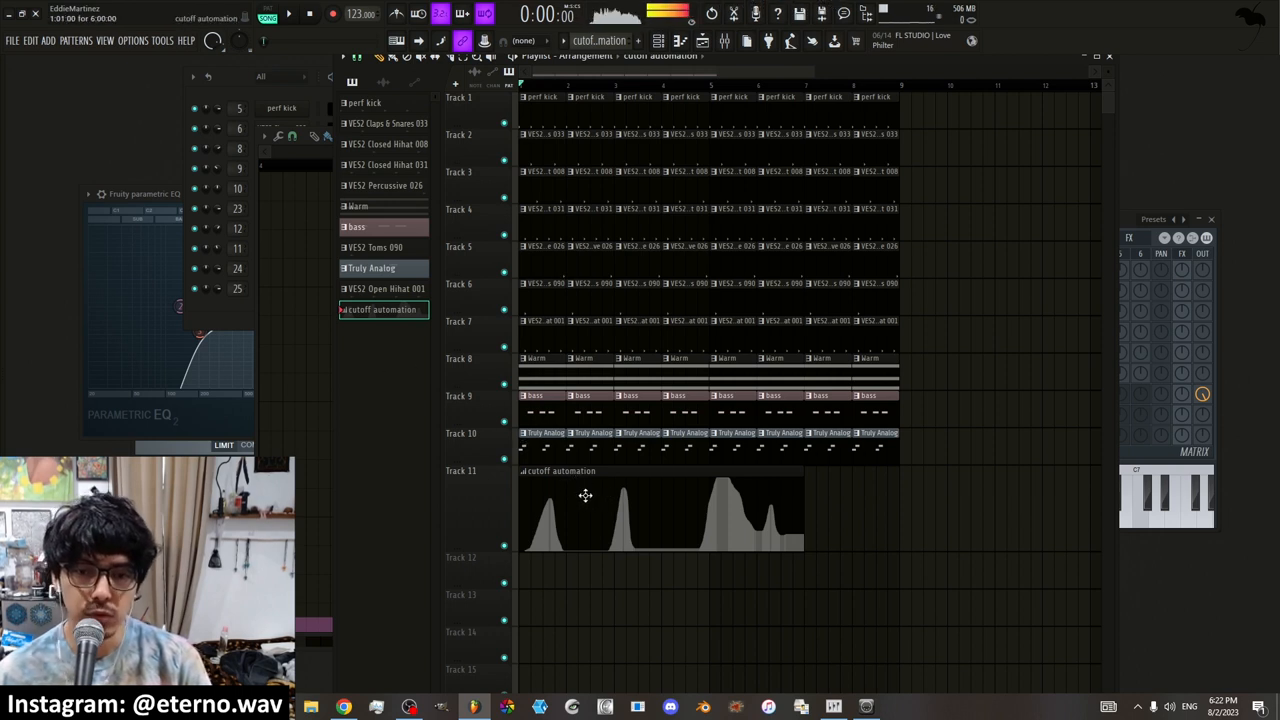
{"action": "mouse_move", "coordinate": [640, 488]}
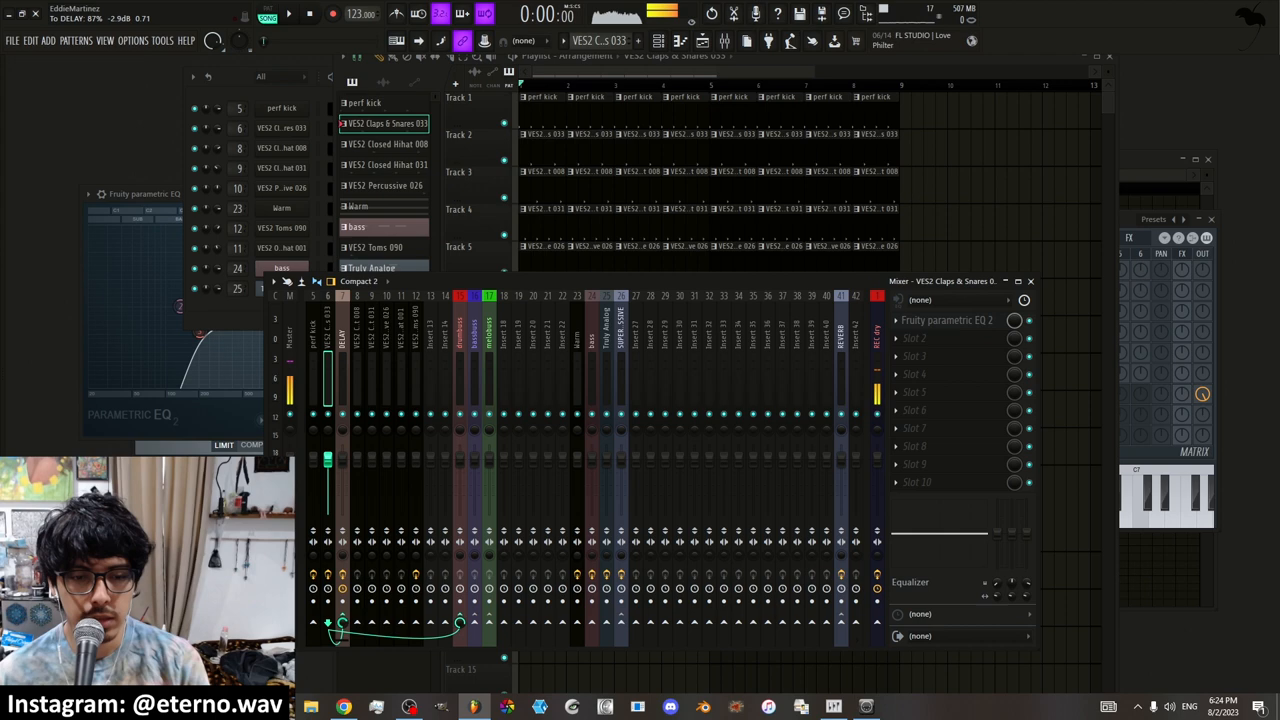
Show the claps and snares channel's delay send events in the piano roll lane
{"action": "right_click", "coordinate": [330, 624]}
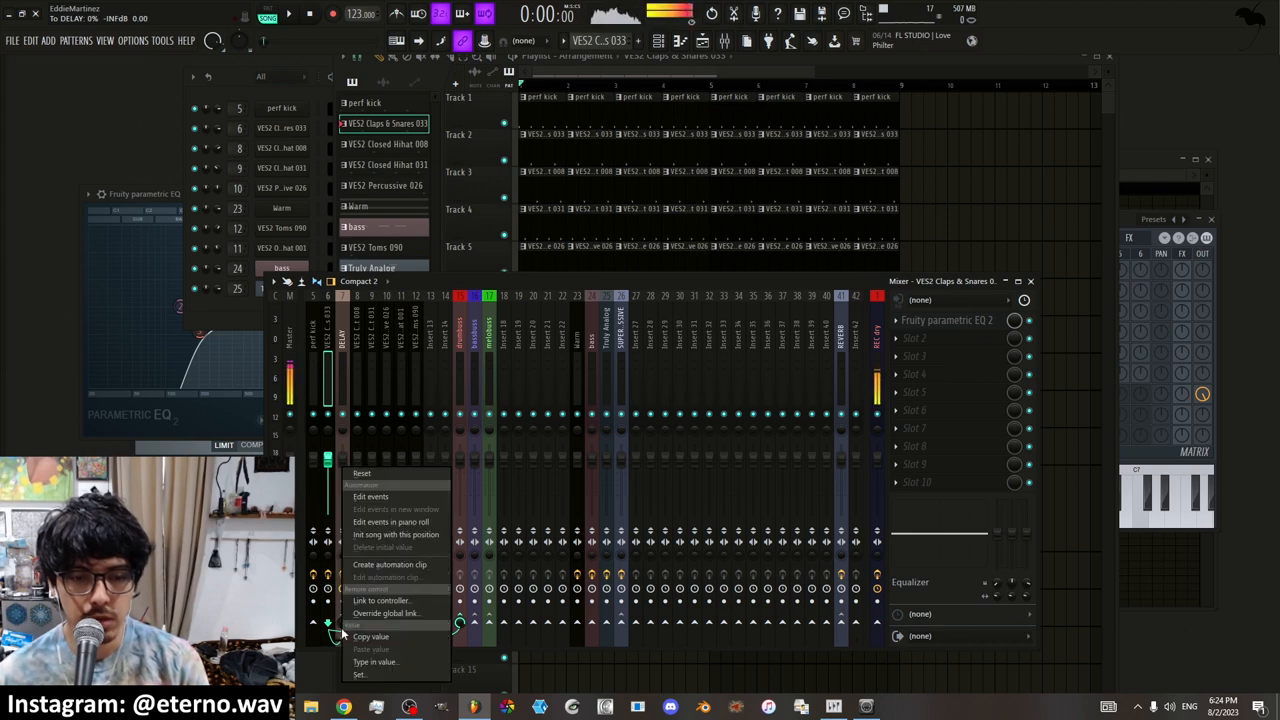
{"action": "mouse_move", "coordinate": [390, 522]}
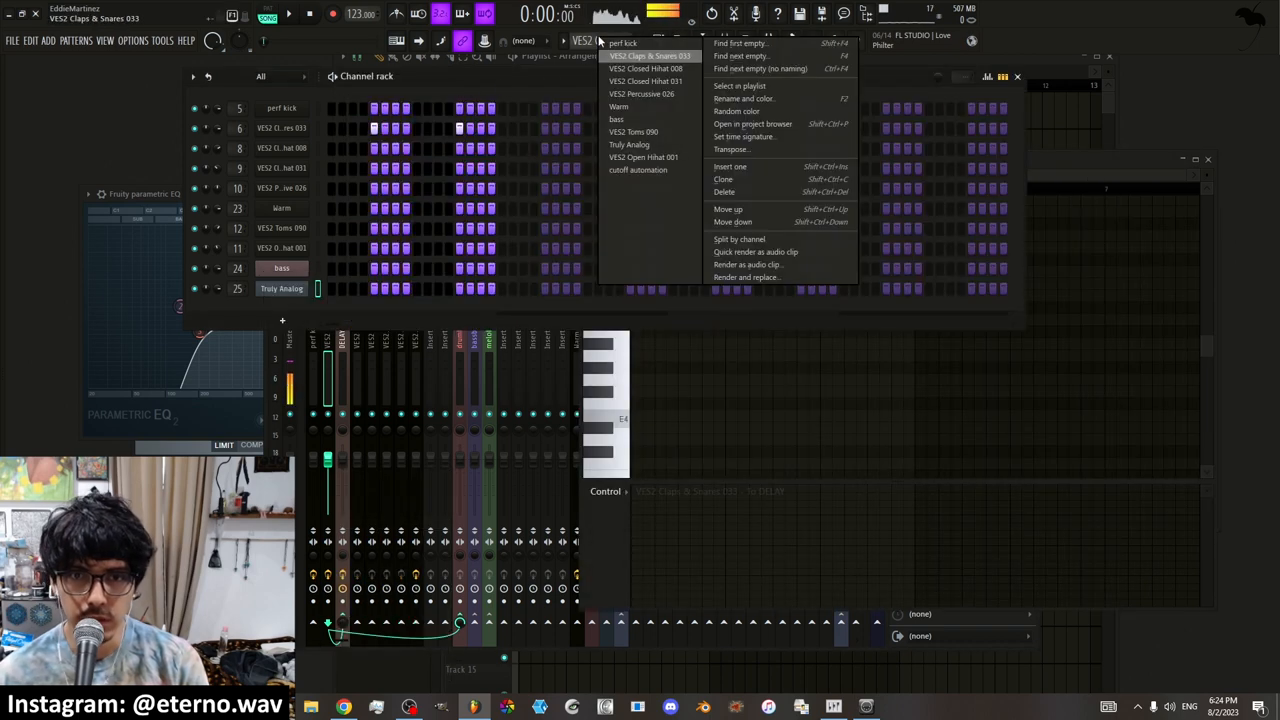
{"action": "right_click", "coordinate": [285, 128]}
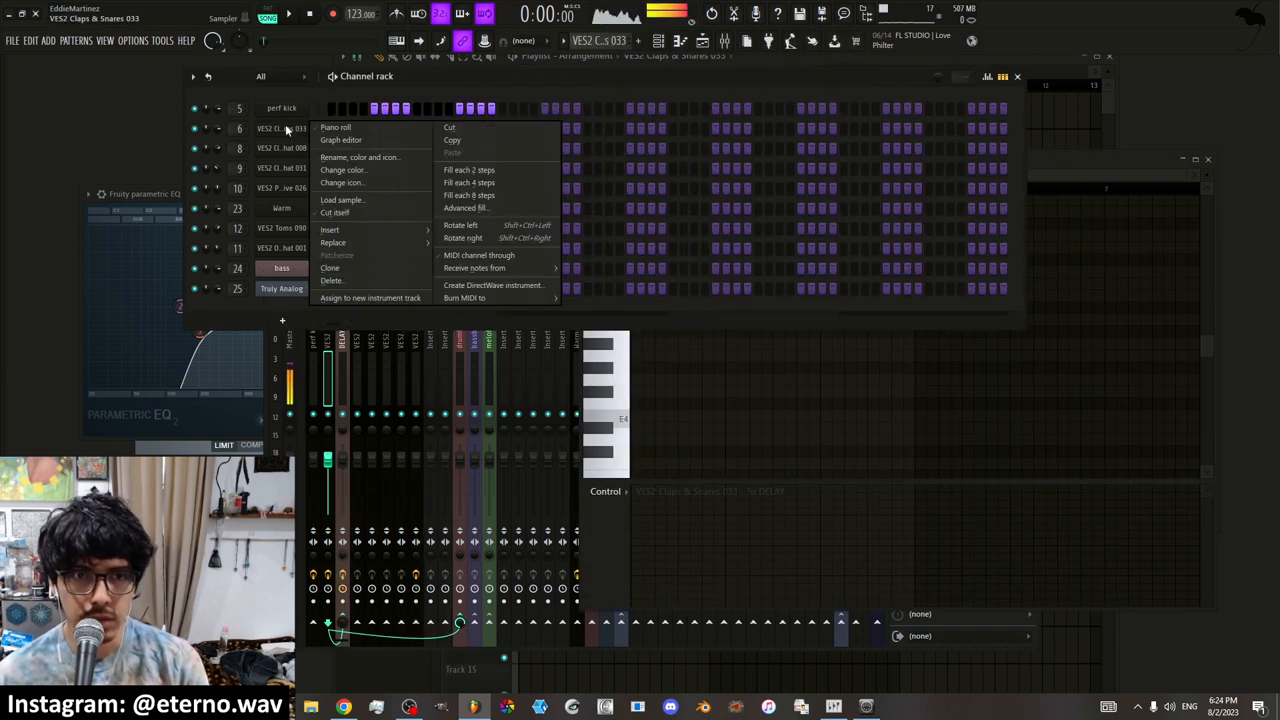
{"action": "left_click", "coordinate": [336, 127]}
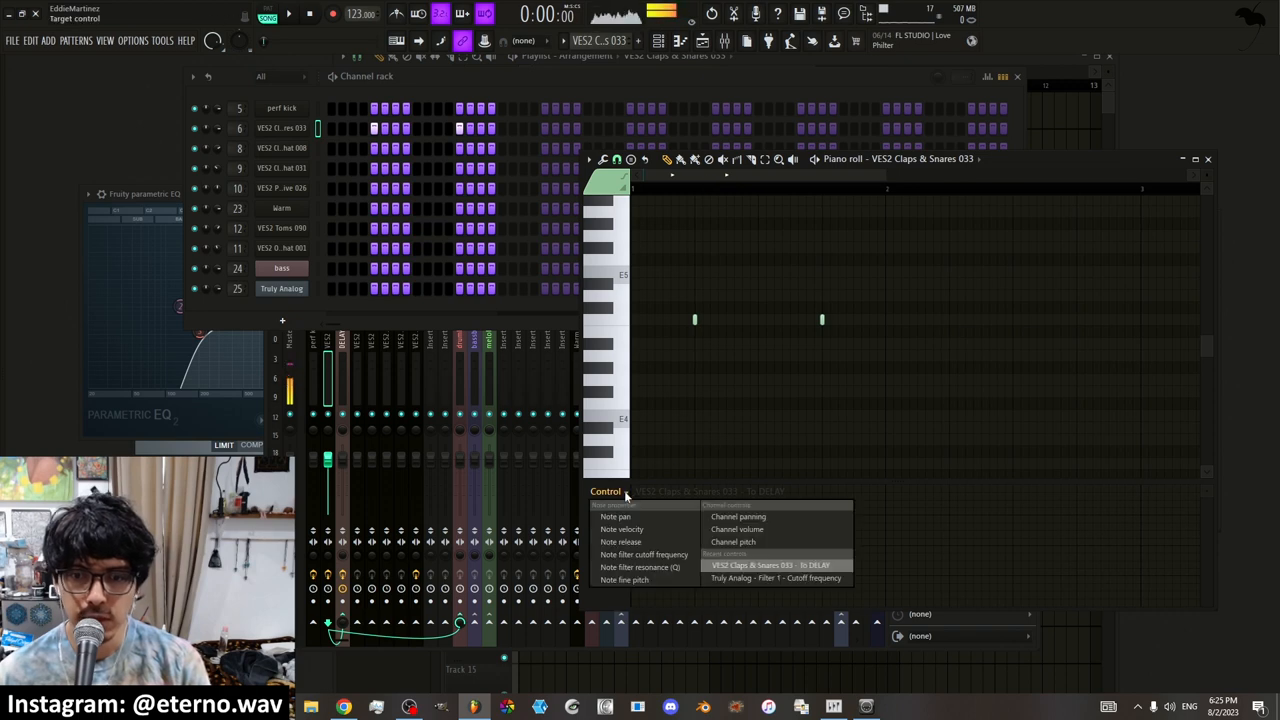
{"action": "mouse_move", "coordinate": [775, 578]}
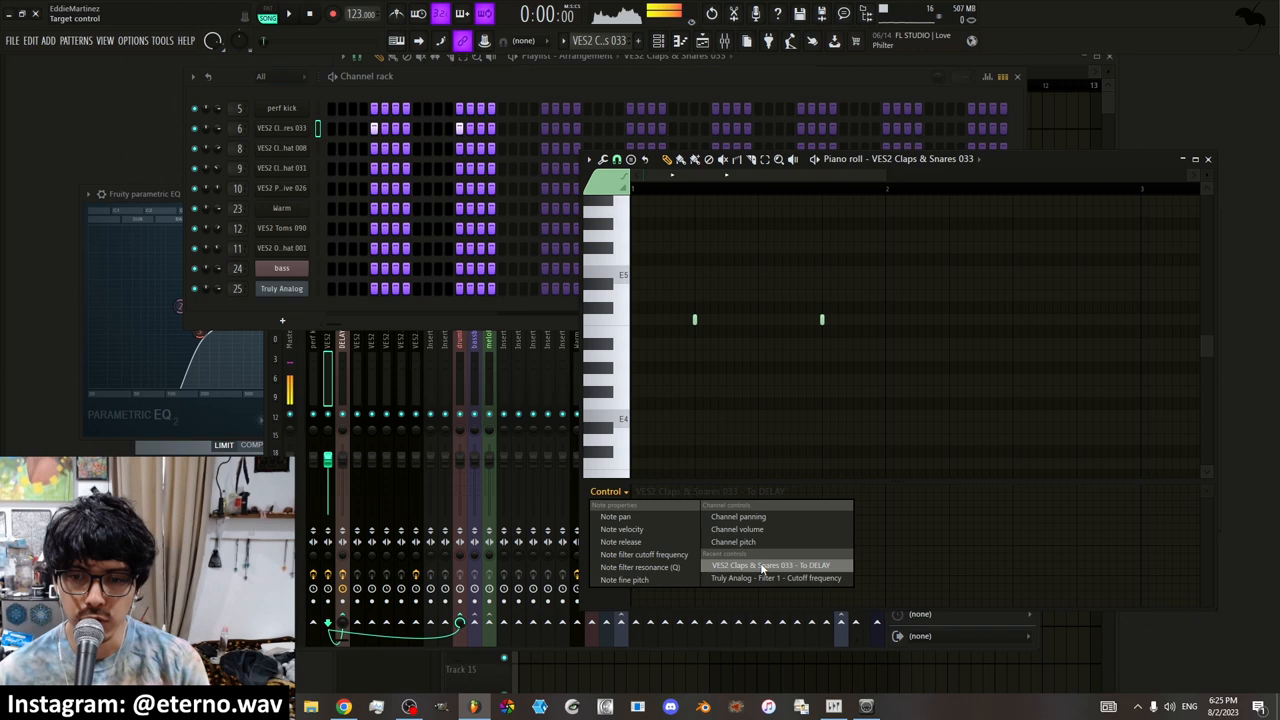
{"action": "left_click", "coordinate": [770, 565]}
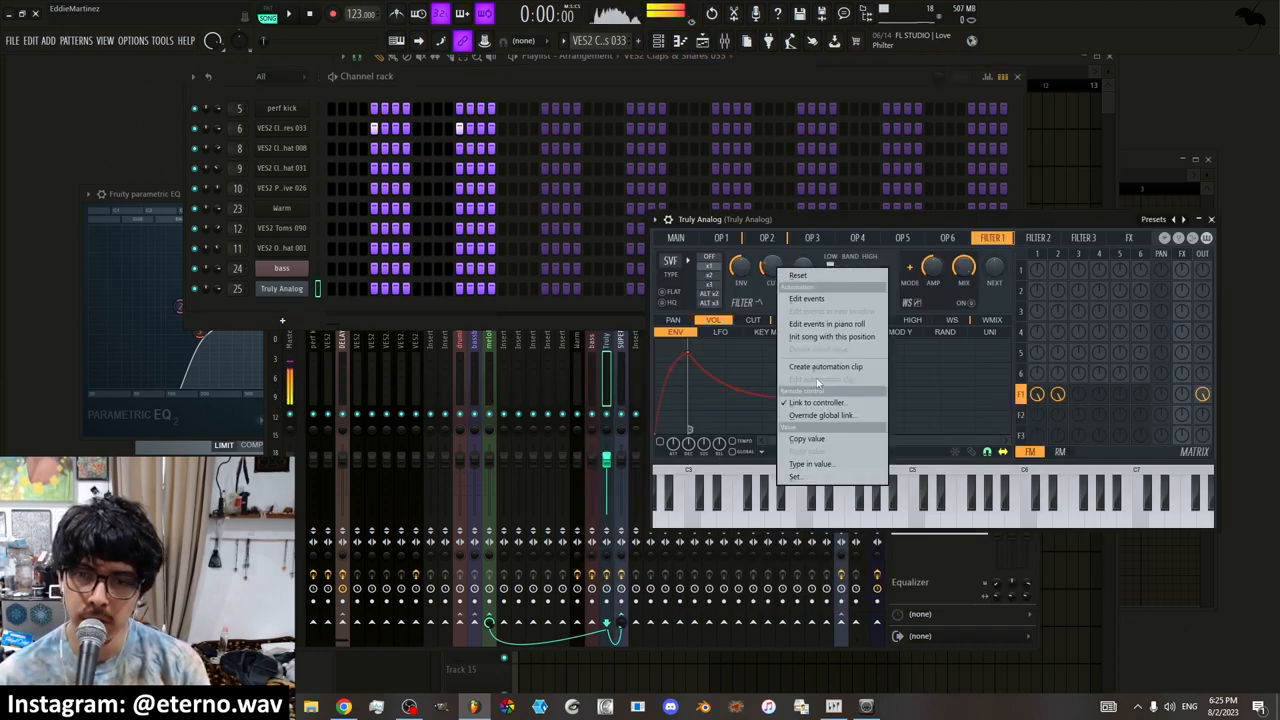
Dismiss and reopen the cutoff knob menu, then show the Truly Analog mixer track's effects
{"action": "left_click", "coordinate": [770, 305]}
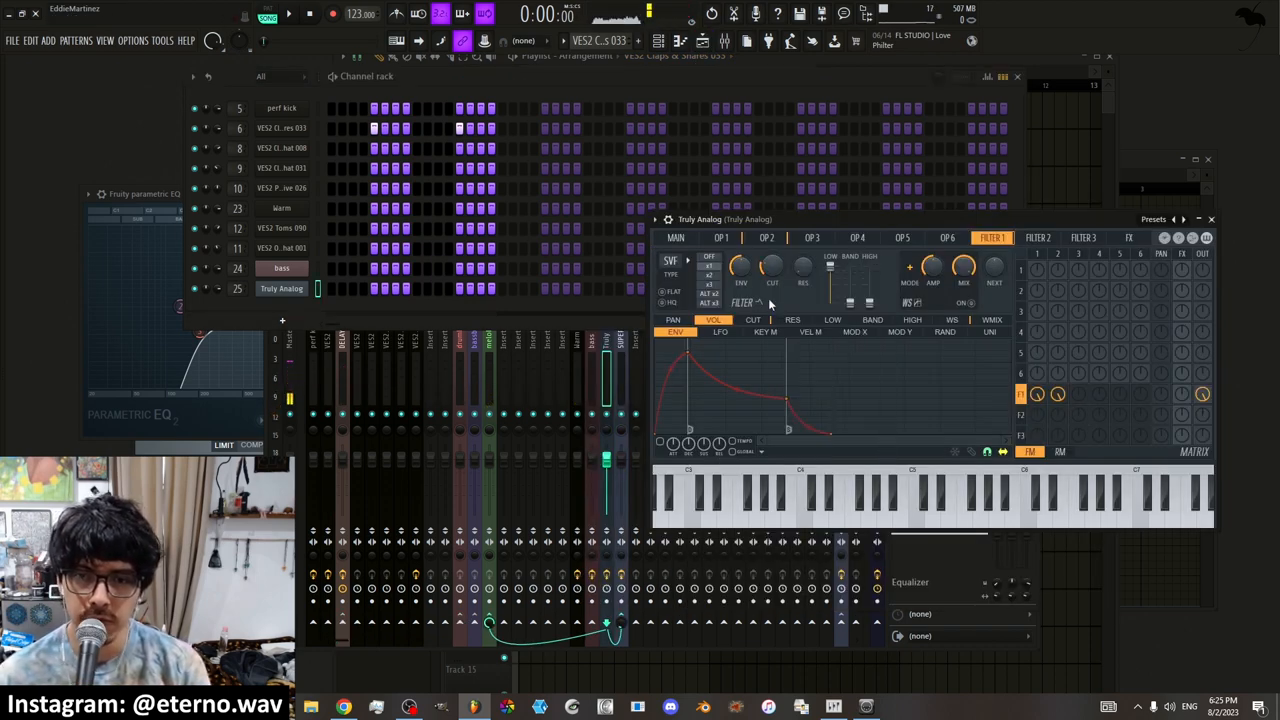
{"action": "right_click", "coordinate": [773, 302]}
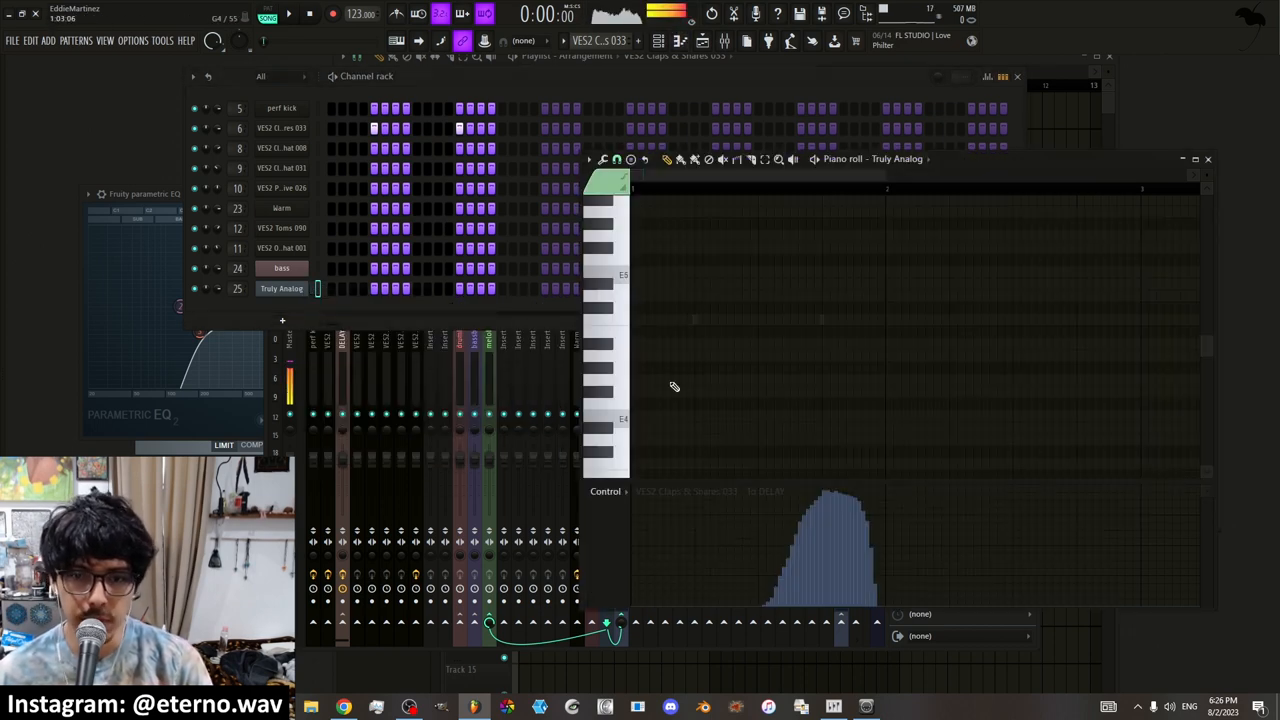
{"action": "left_click", "coordinate": [725, 41]}
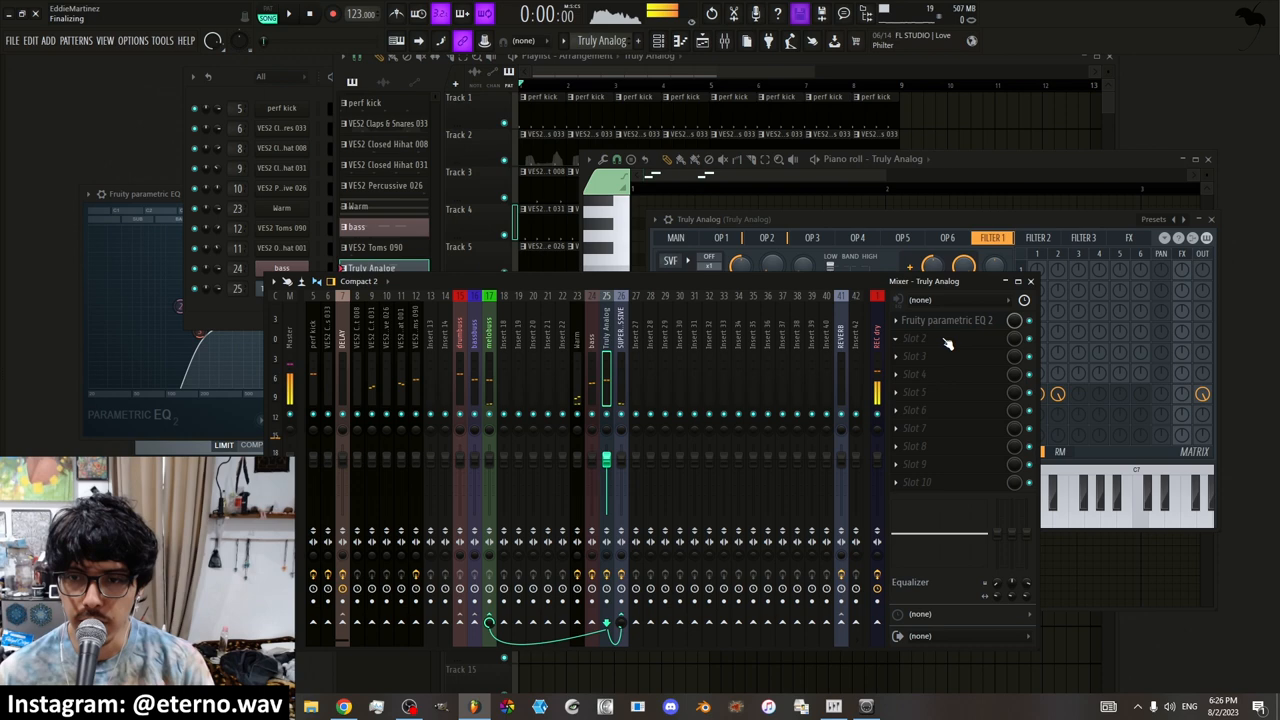
Load Fruity Peak Controller into an empty Truly Analog insert slot
{"action": "right_click", "coordinate": [913, 337]}
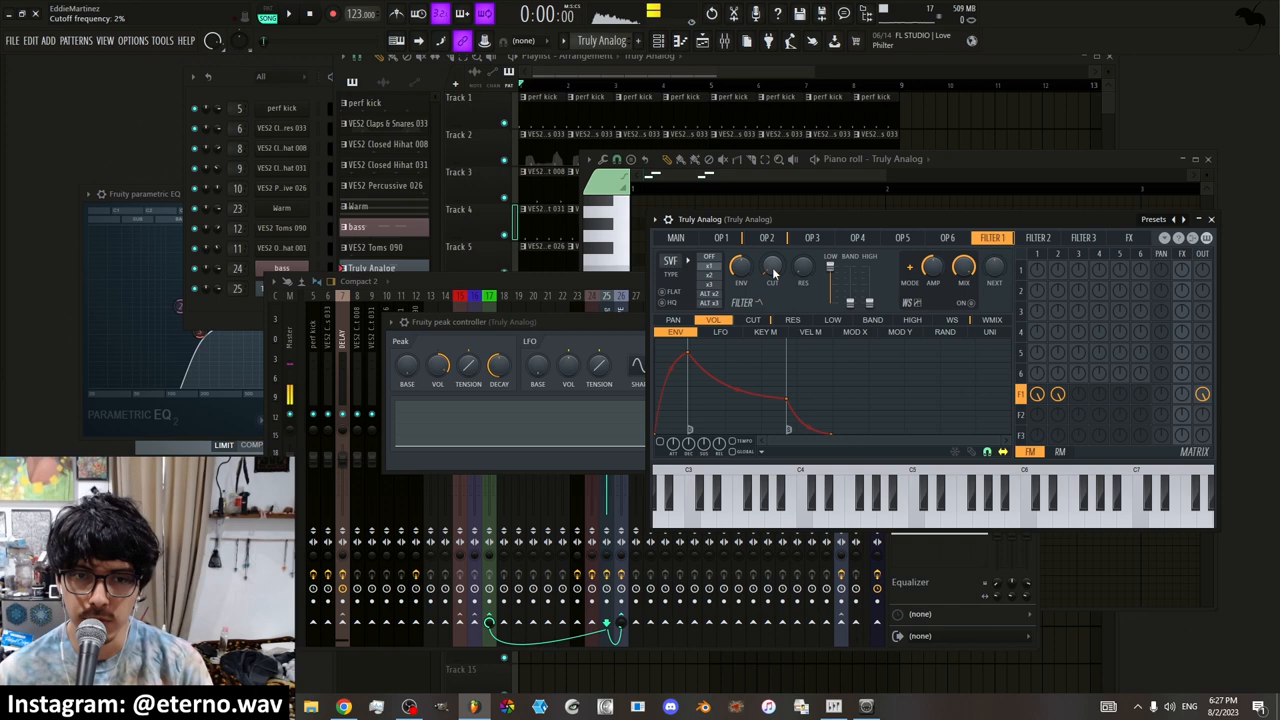
Link the Filter 1 cutoff to internal controller Peak ctrl - LFO
{"action": "right_click", "coordinate": [773, 267]}
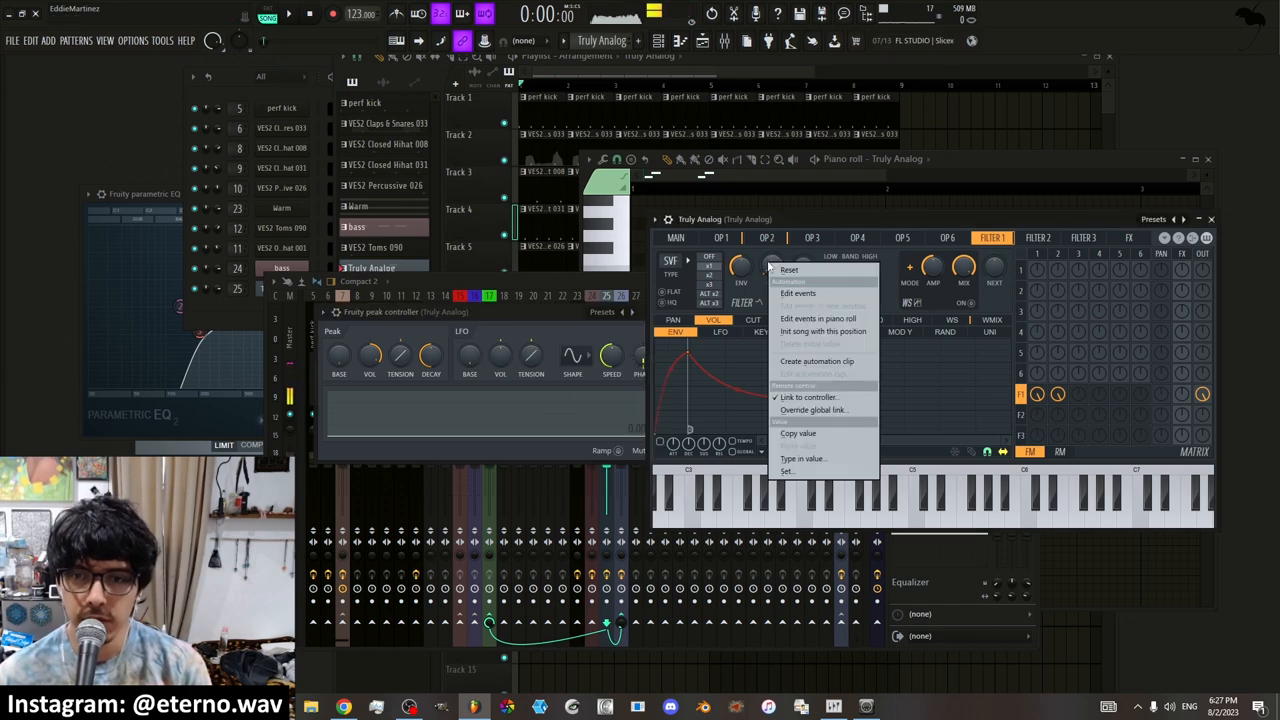
{"action": "left_click", "coordinate": [808, 397]}
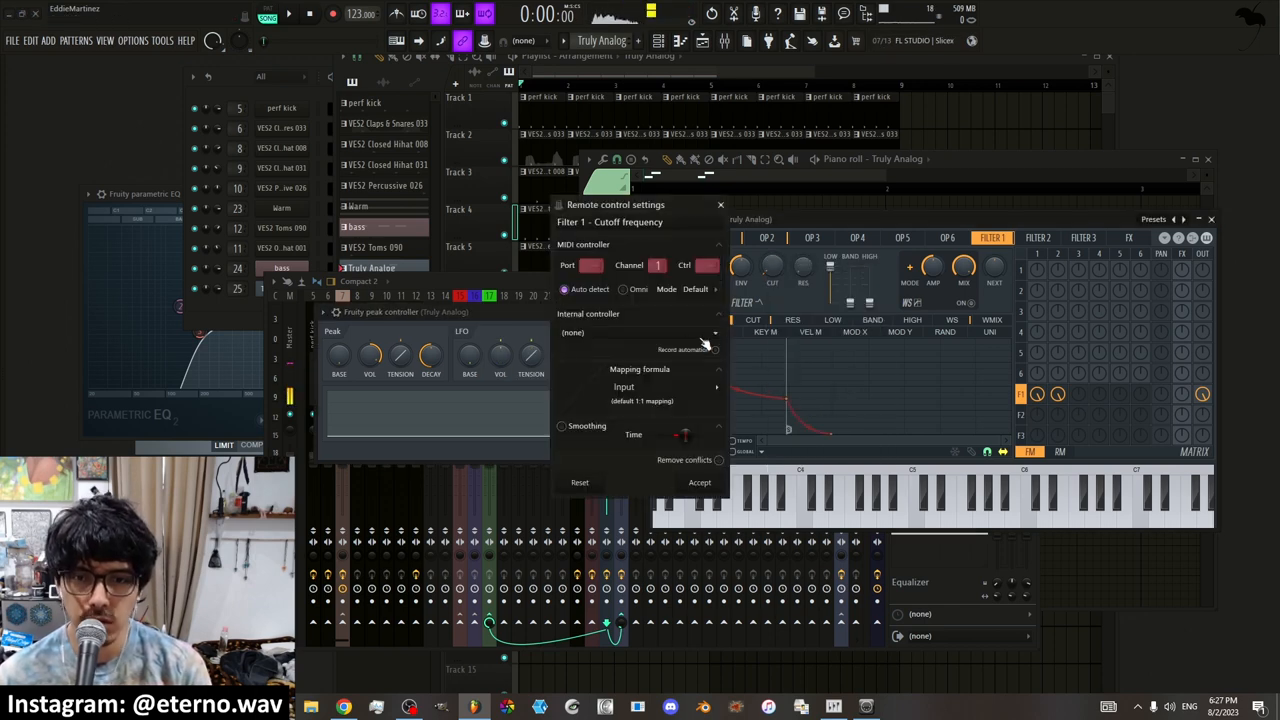
{"action": "left_click", "coordinate": [573, 332]}
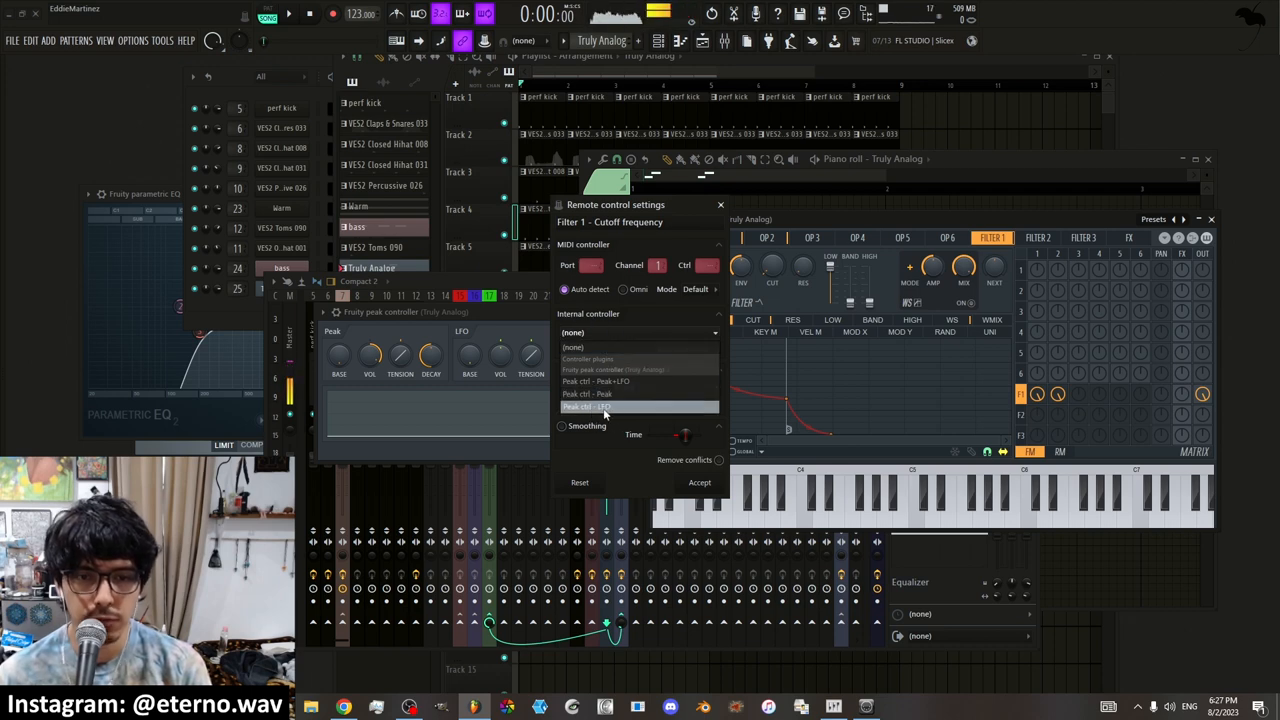
{"action": "left_click", "coordinate": [588, 406]}
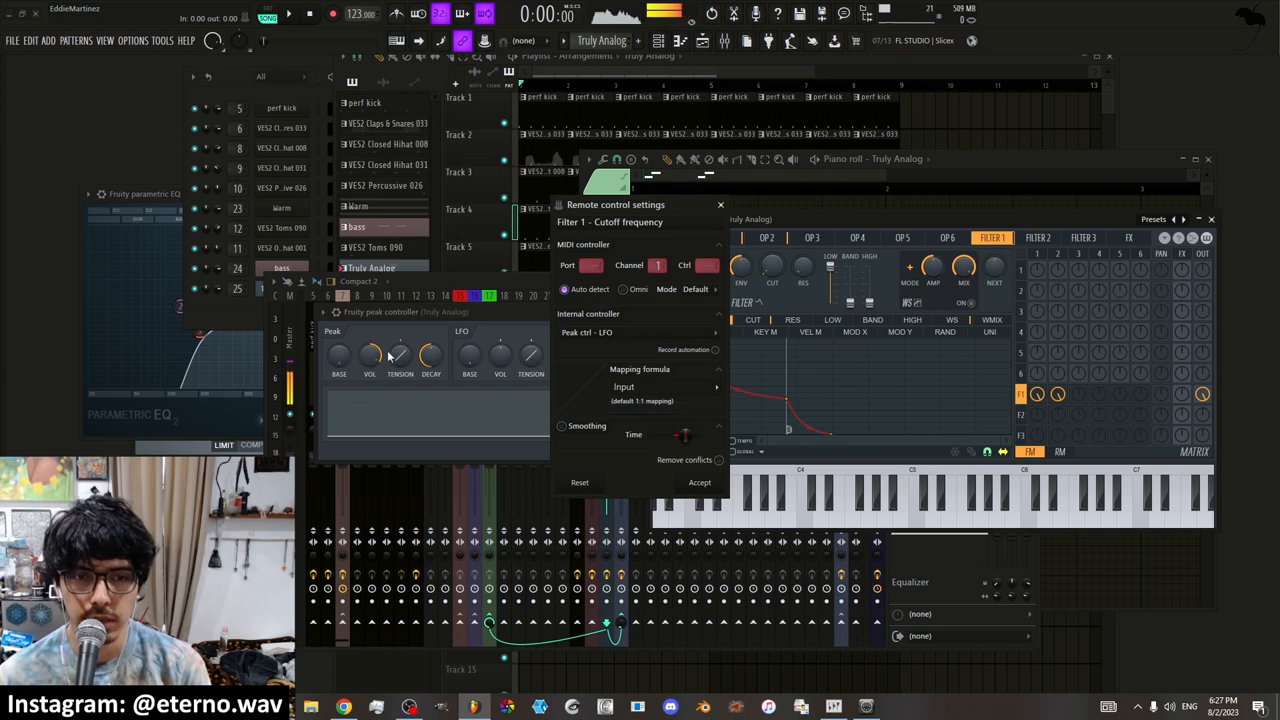
{"action": "mouse_move", "coordinate": [590, 390]}
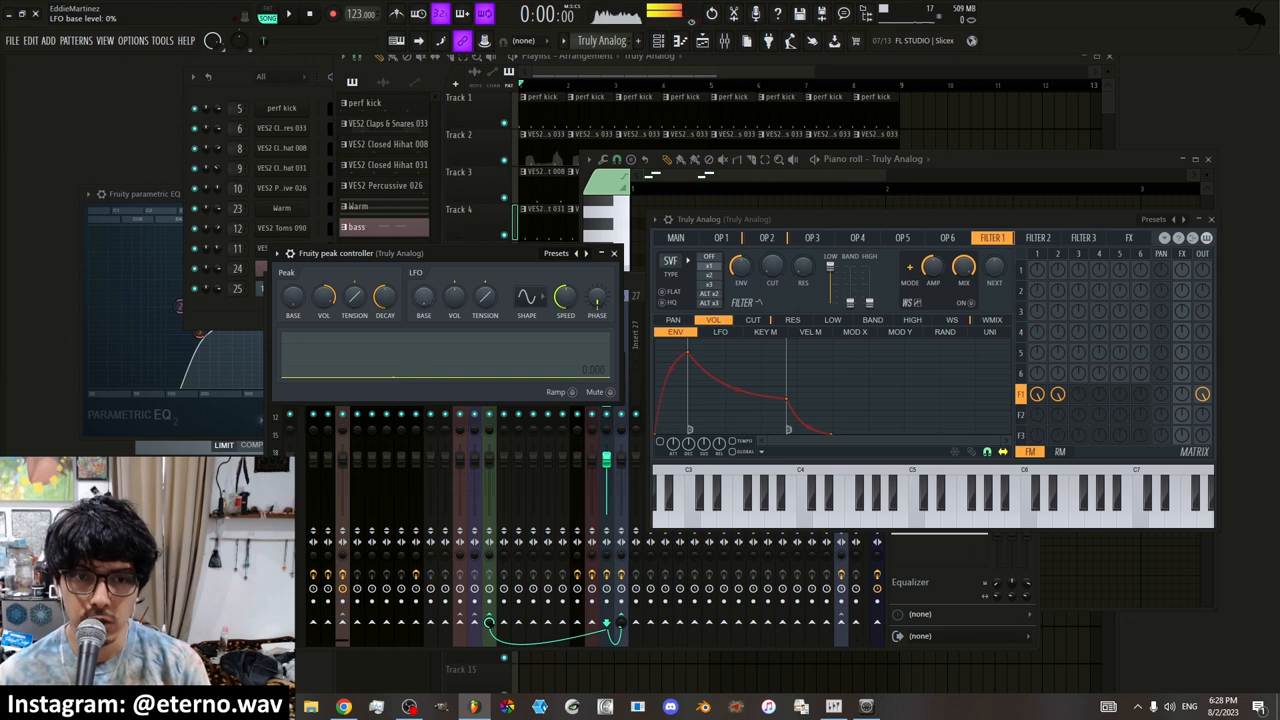
Turn up the peak controller's LFO level and reshape its wave with TENSION
{"action": "left_click_drag", "start_coordinate": [770, 268], "coordinate": [770, 280]}
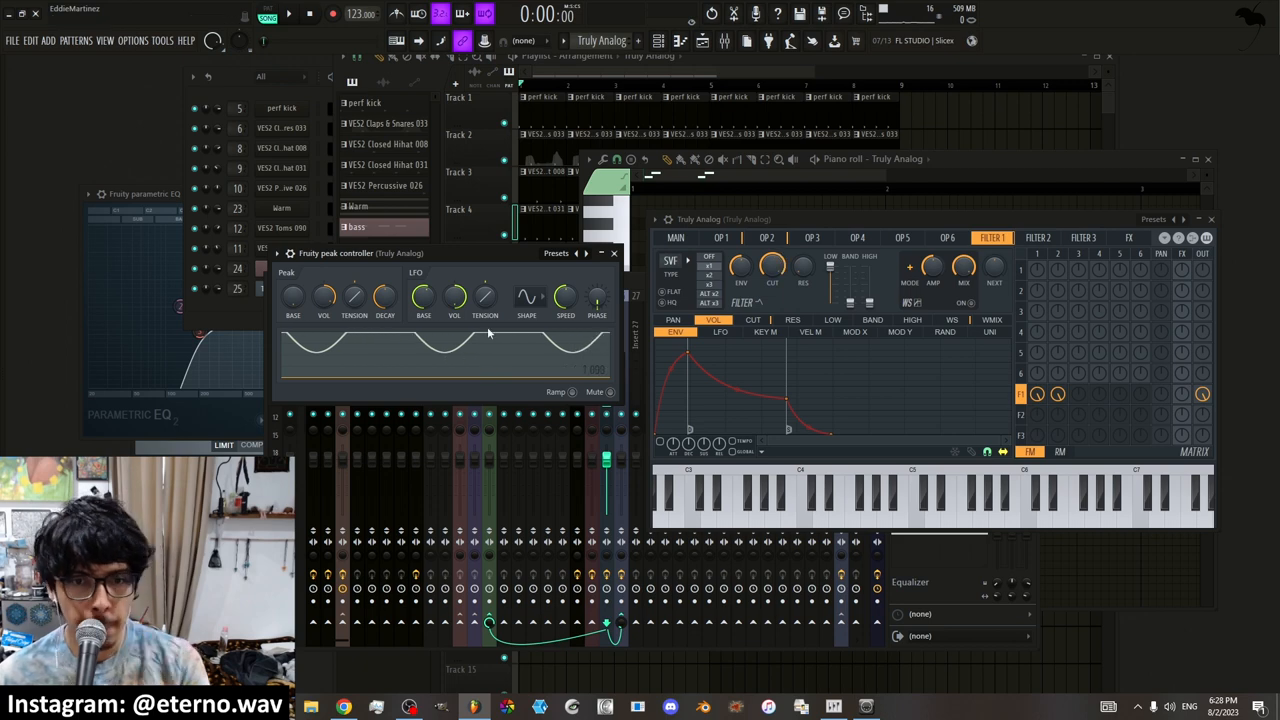
{"action": "left_click_drag", "start_coordinate": [454, 297], "coordinate": [454, 280]}
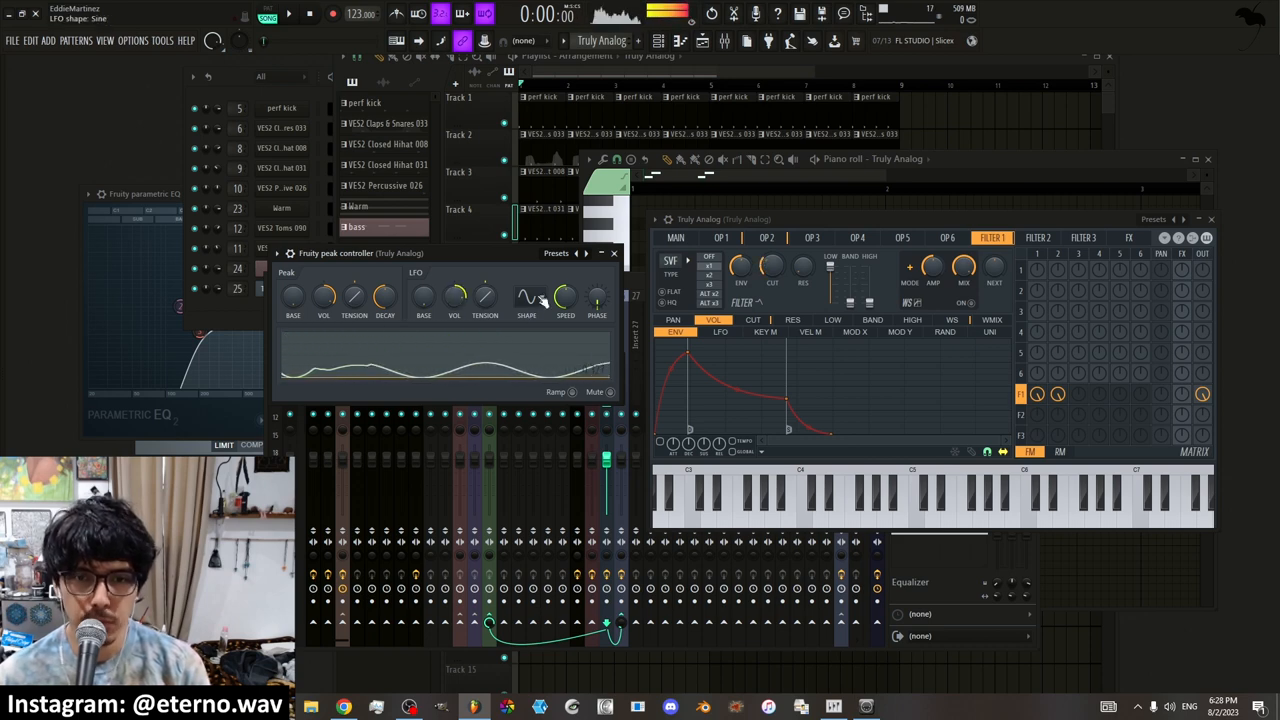
Audition the LFO's sine, triangle and square shapes during playback
{"action": "left_click", "coordinate": [526, 296]}
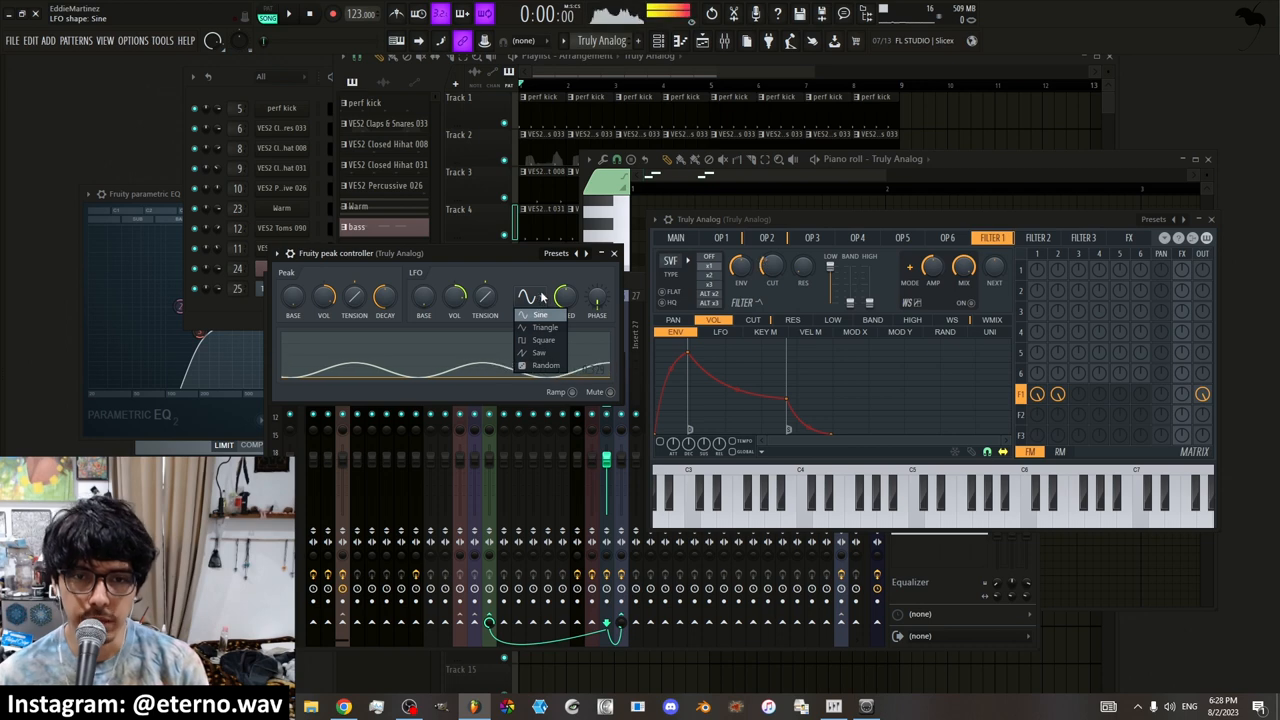
{"action": "left_click", "coordinate": [540, 314]}
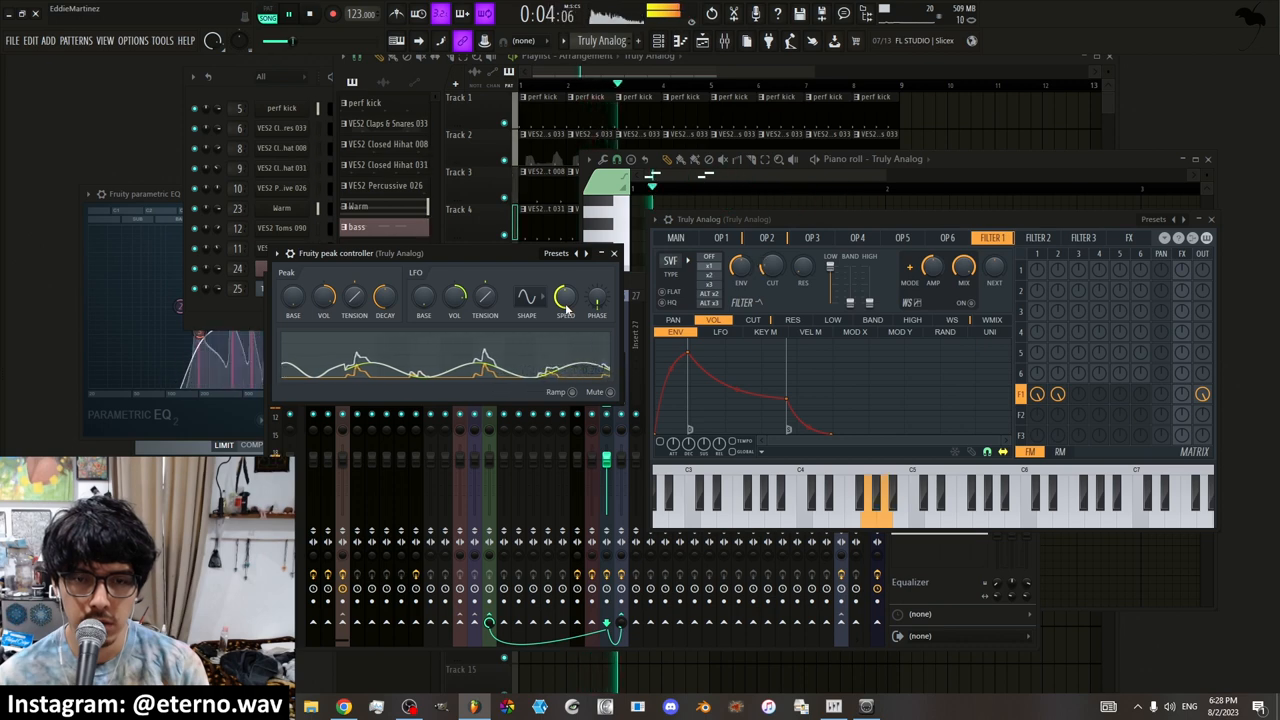
{"action": "left_click", "coordinate": [527, 296]}
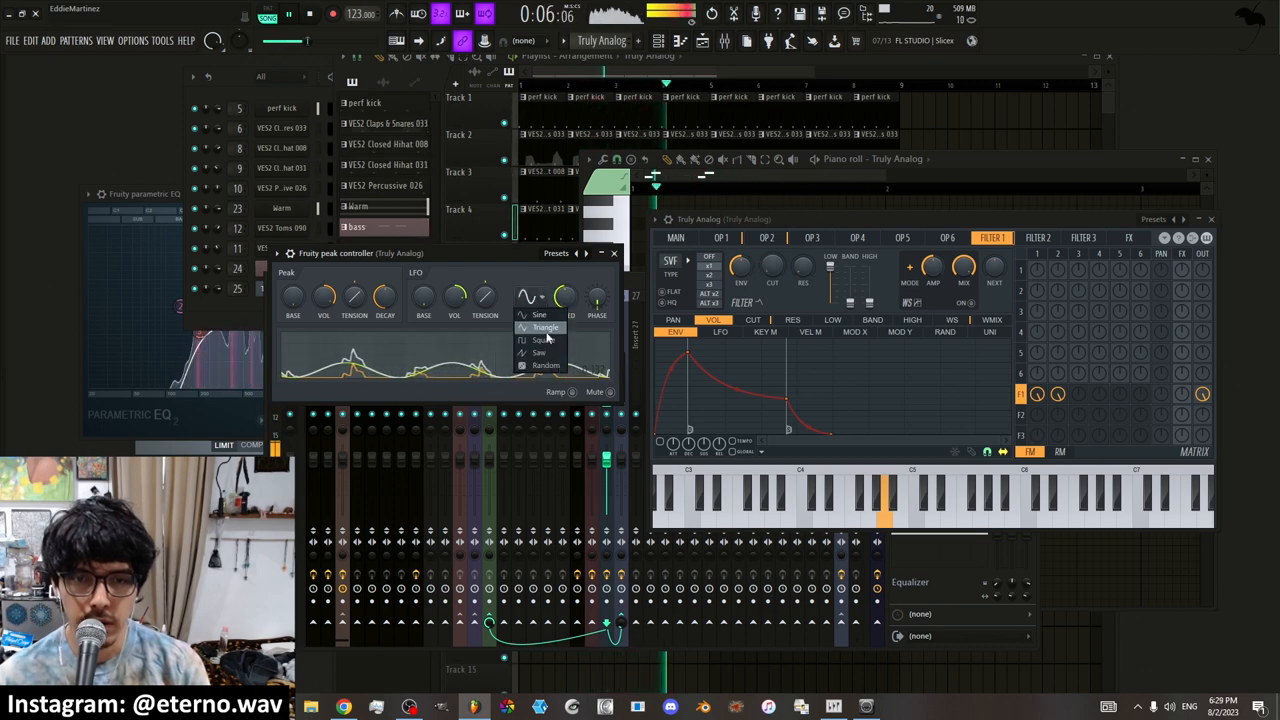
{"action": "left_click", "coordinate": [545, 327]}
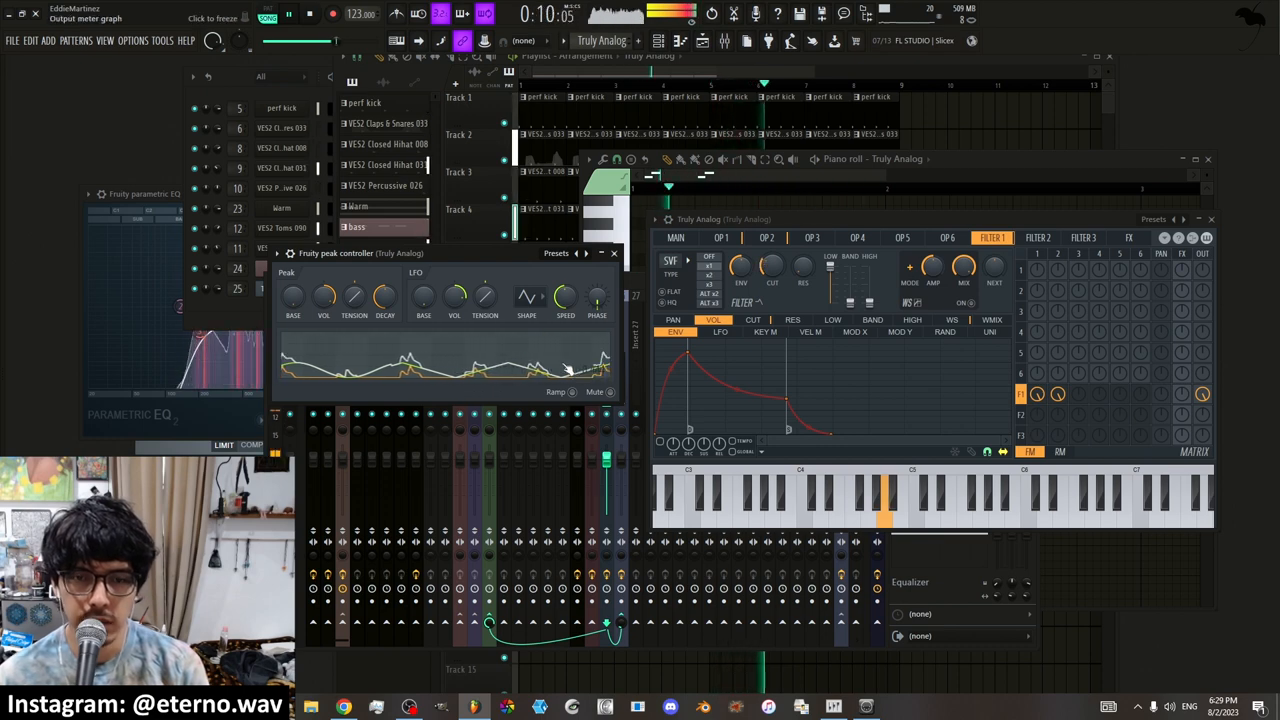
{"action": "left_click_drag", "start_coordinate": [454, 297], "coordinate": [458, 285]}
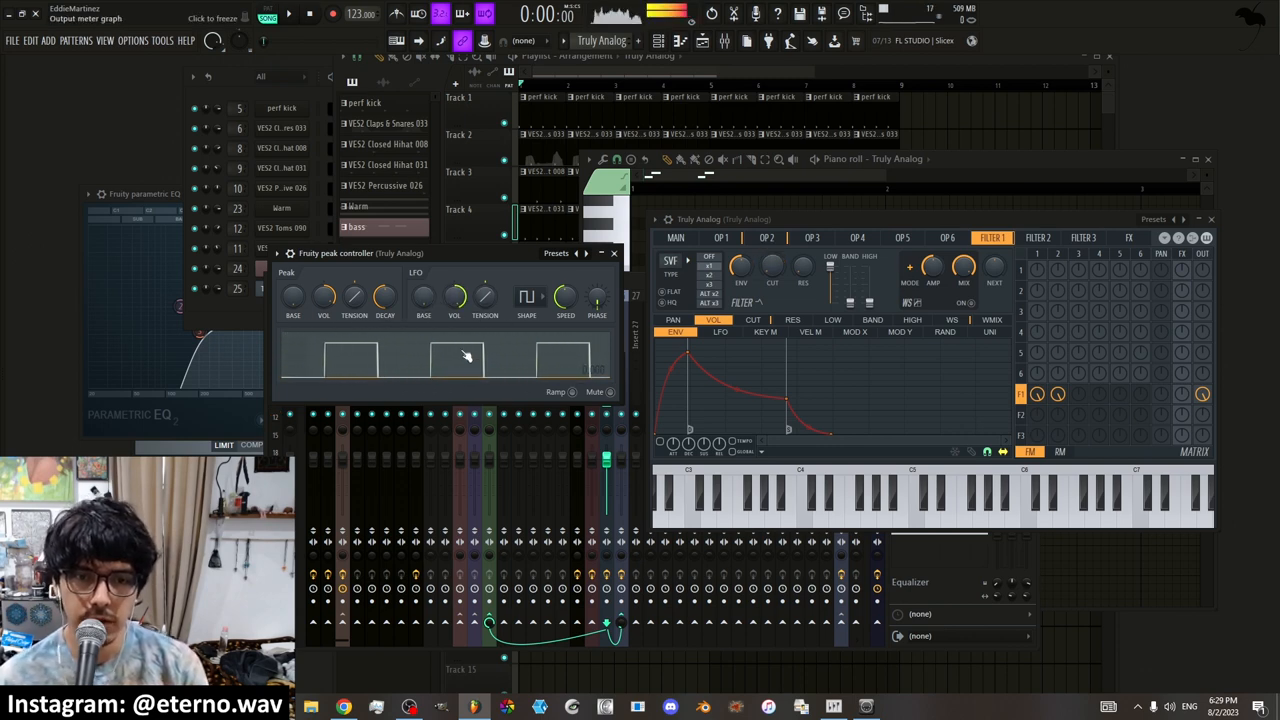
Try sine and saw again, then settle on the random LFO shape and nudge its speed
{"action": "left_click", "coordinate": [540, 297]}
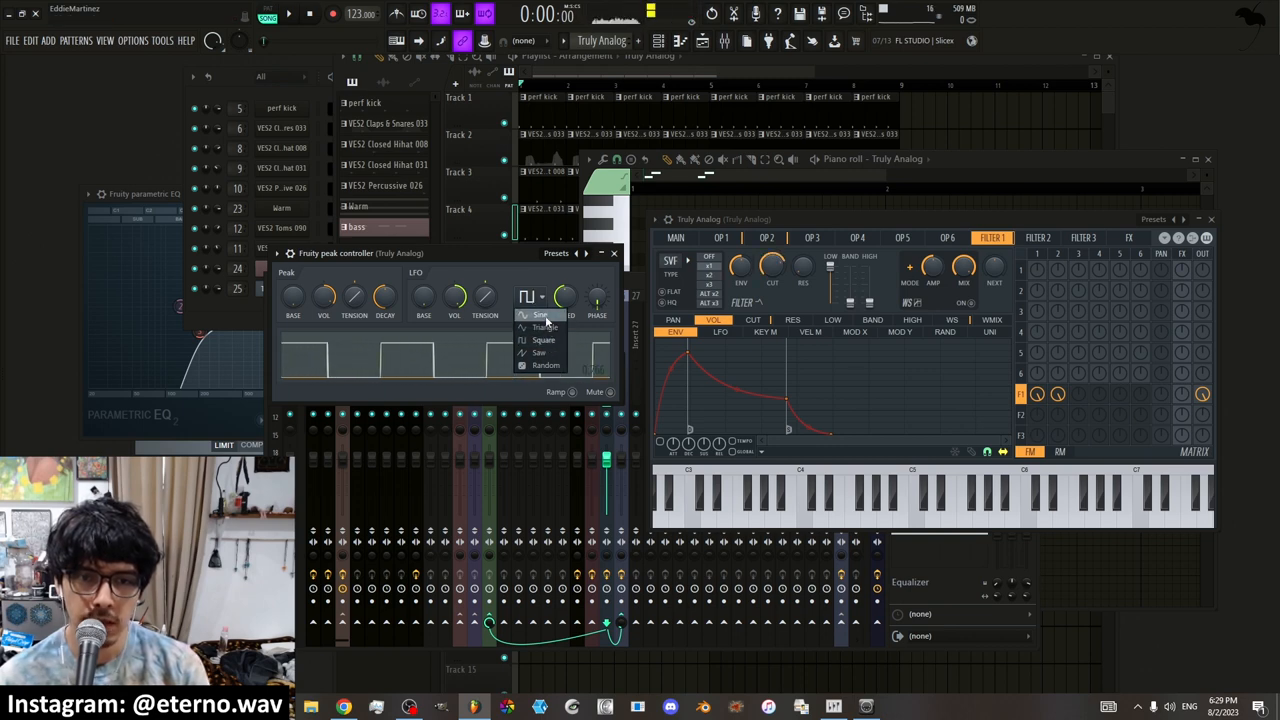
{"action": "left_click", "coordinate": [540, 315]}
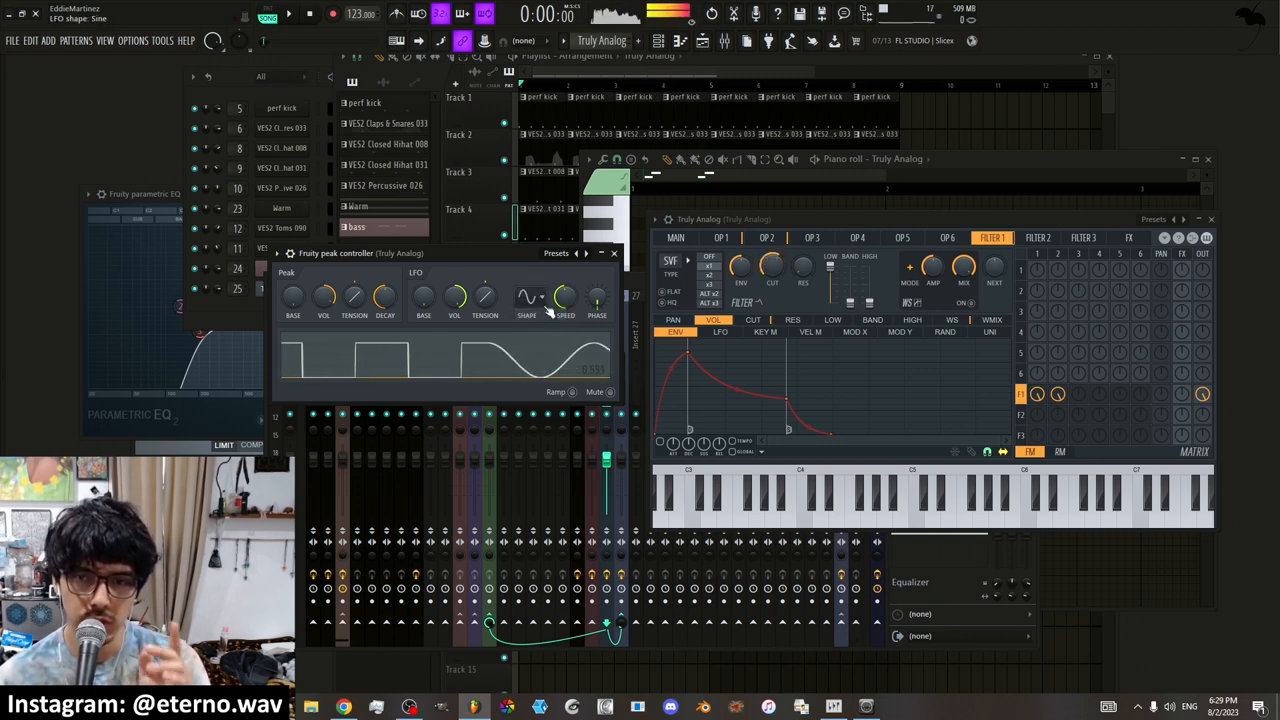
{"action": "left_click", "coordinate": [528, 297]}
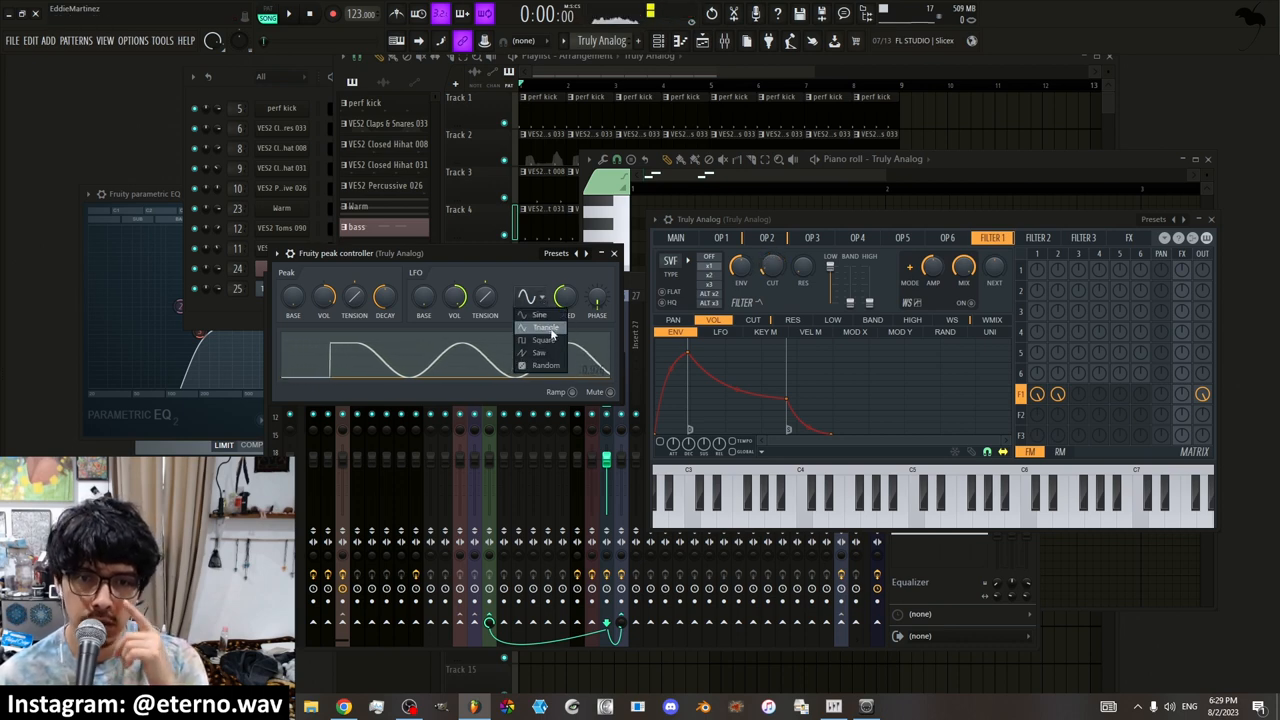
{"action": "left_click", "coordinate": [546, 327]}
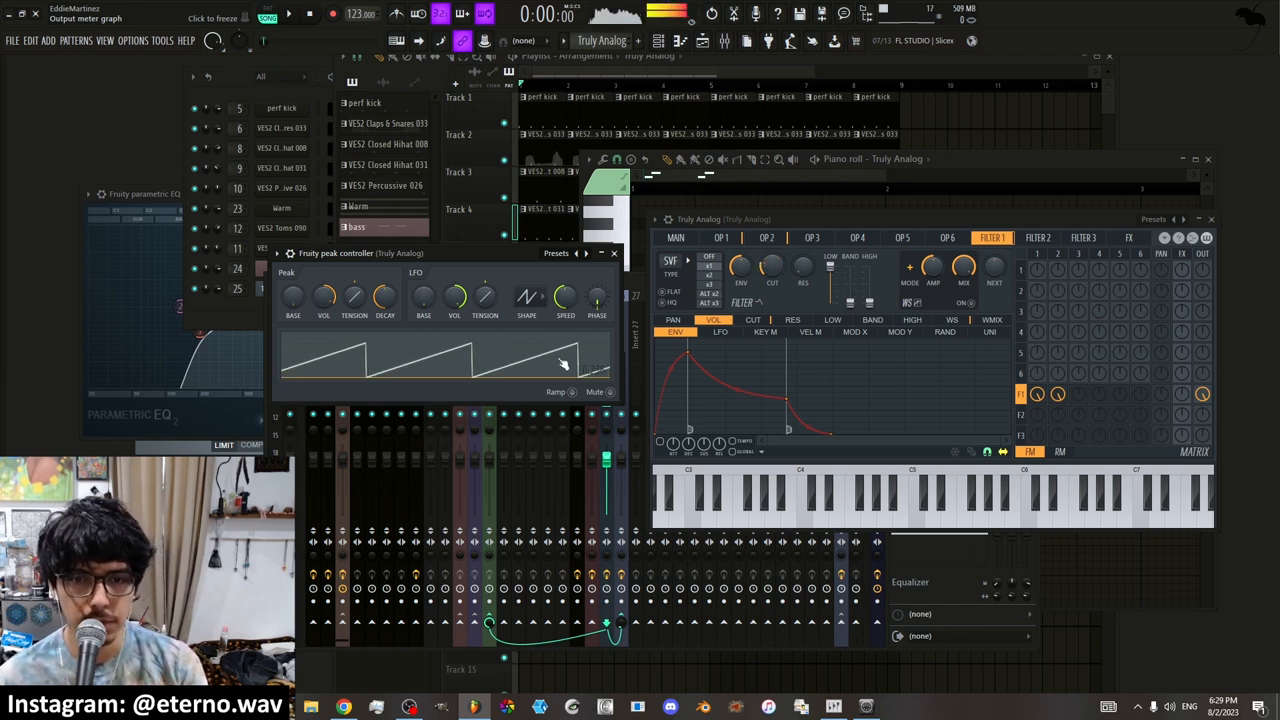
{"action": "left_click", "coordinate": [527, 297]}
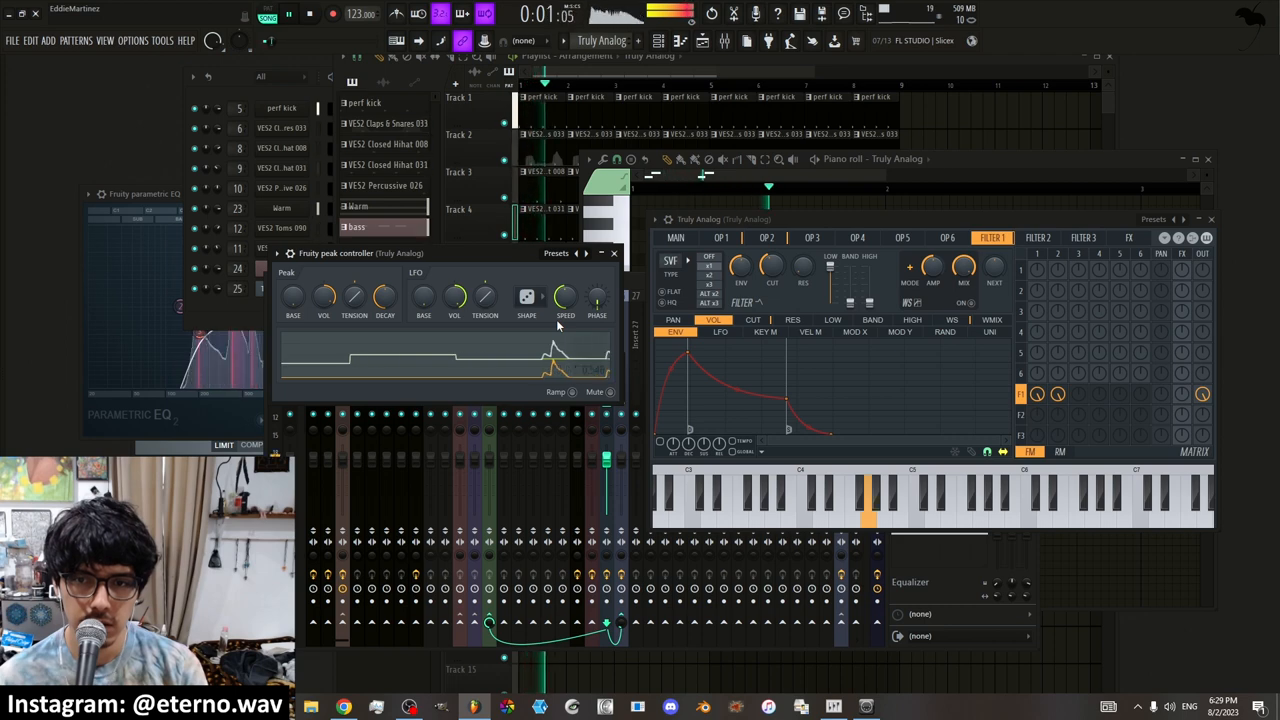
{"action": "left_click_drag", "start_coordinate": [565, 297], "coordinate": [566, 290]}
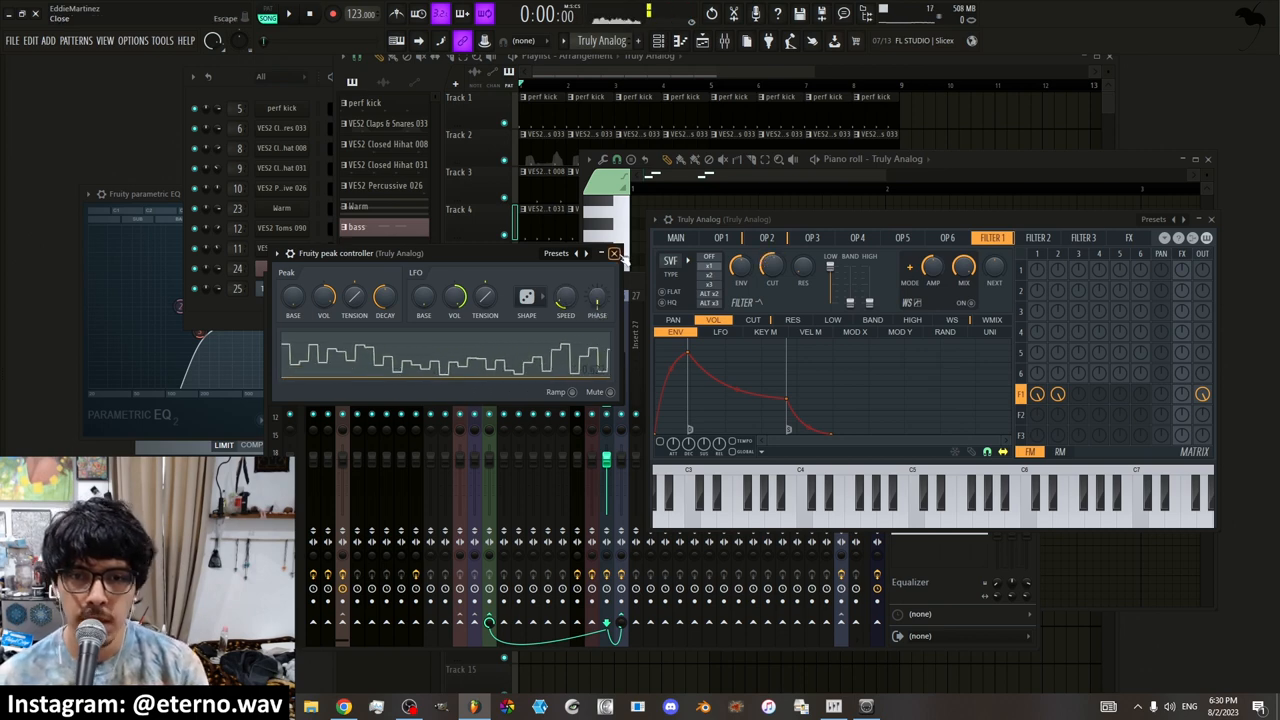
Turn the Fruity Peak Controller's LFO SPEED knob to change the random step rate
{"action": "left_click_drag", "start_coordinate": [565, 295], "coordinate": [565, 310]}
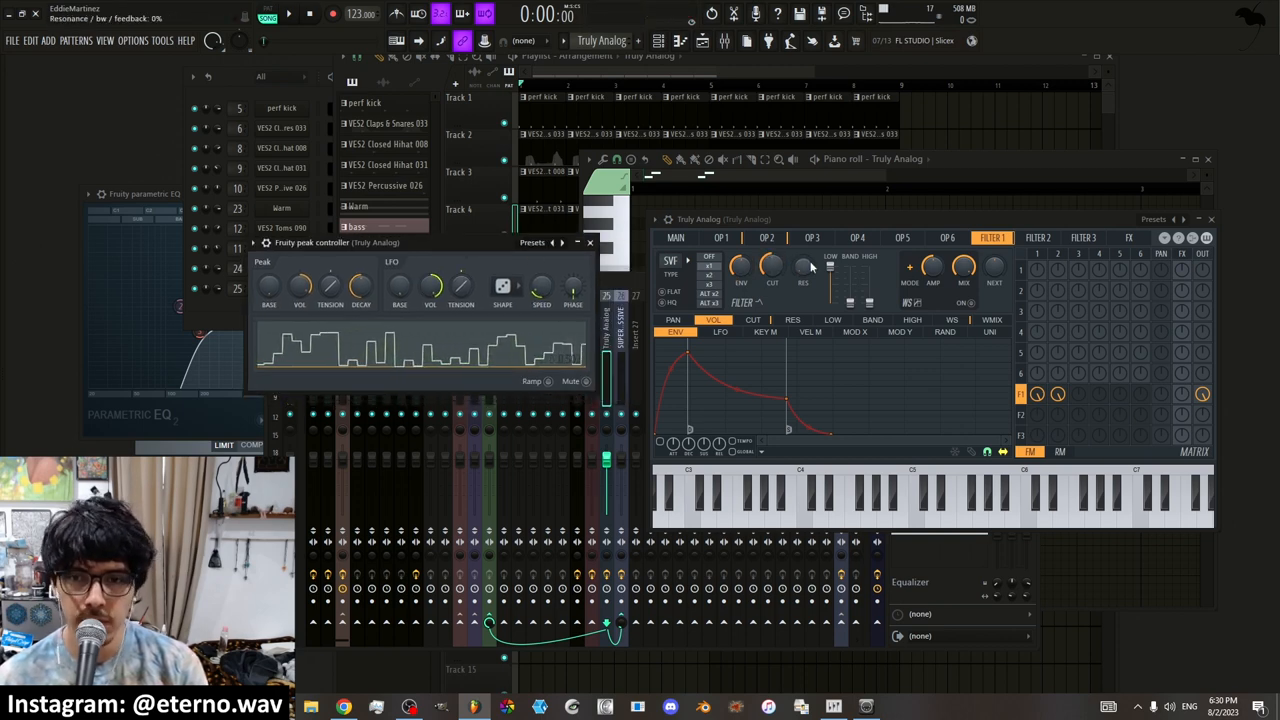
Create a cutoff automation clip from the Truly Analog CUT knob's context menu
{"action": "right_click", "coordinate": [772, 267]}
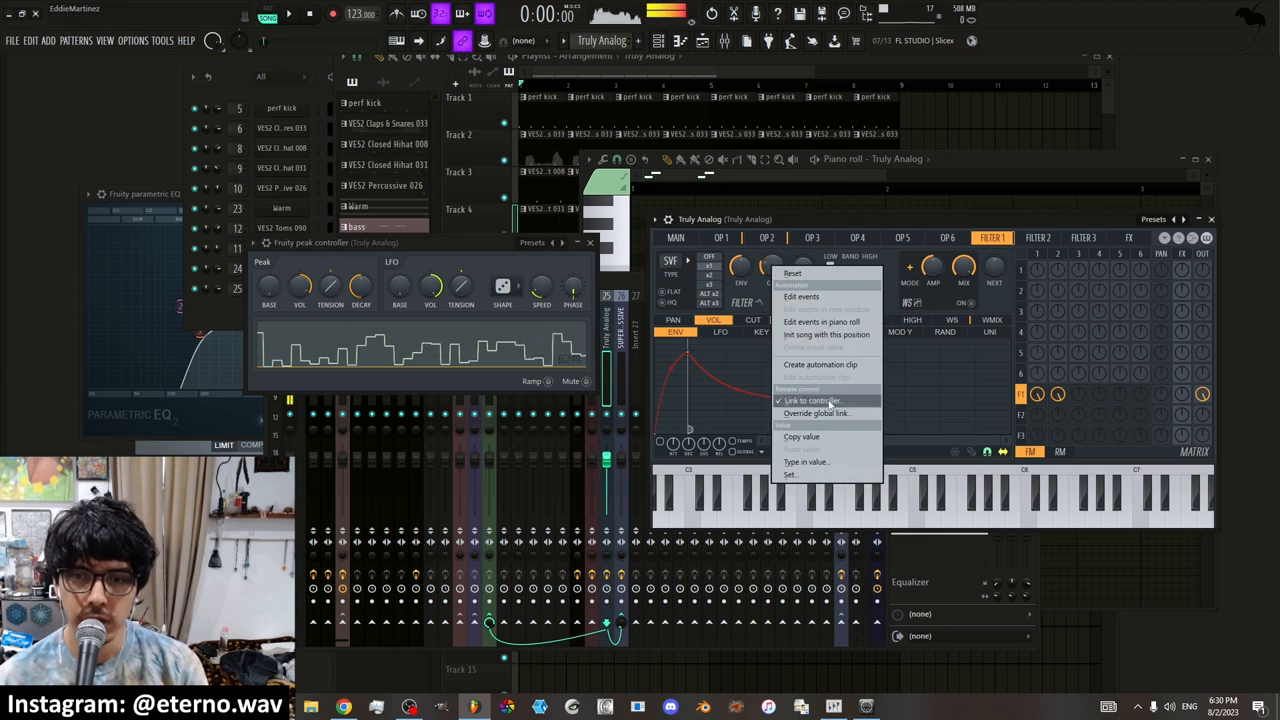
{"action": "left_click", "coordinate": [813, 400]}
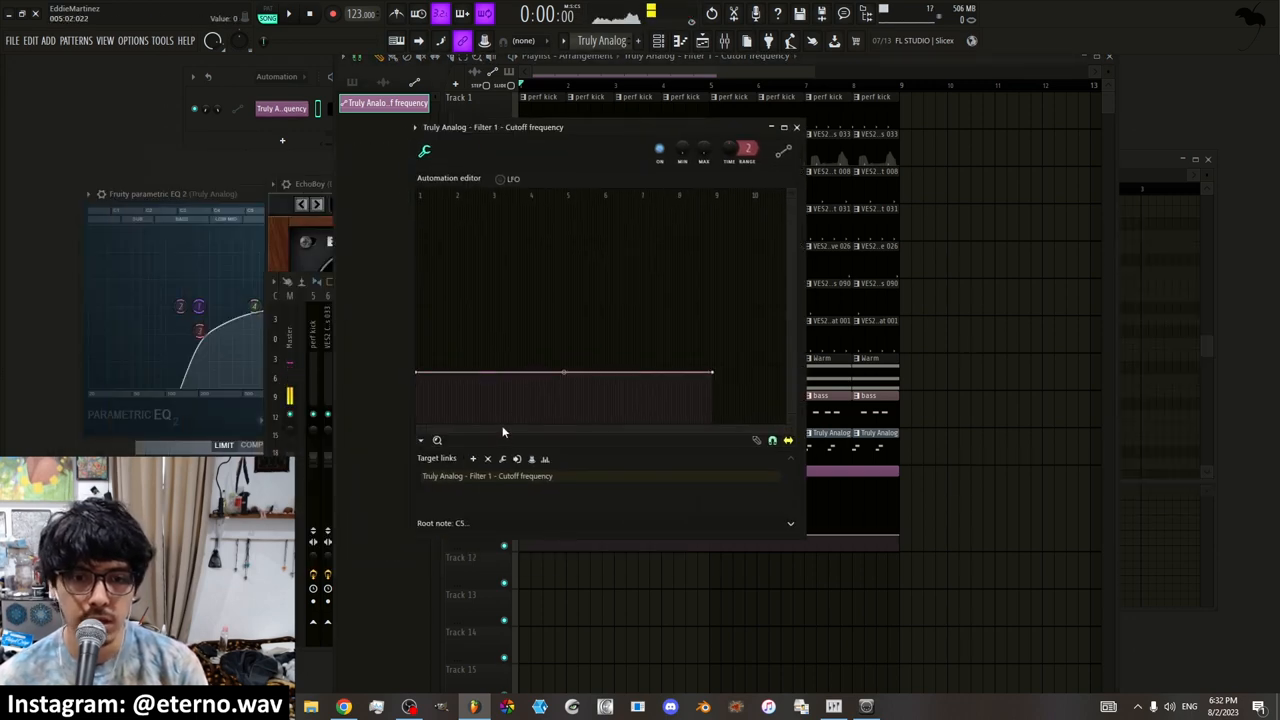
{"action": "mouse_move", "coordinate": [502, 179]}
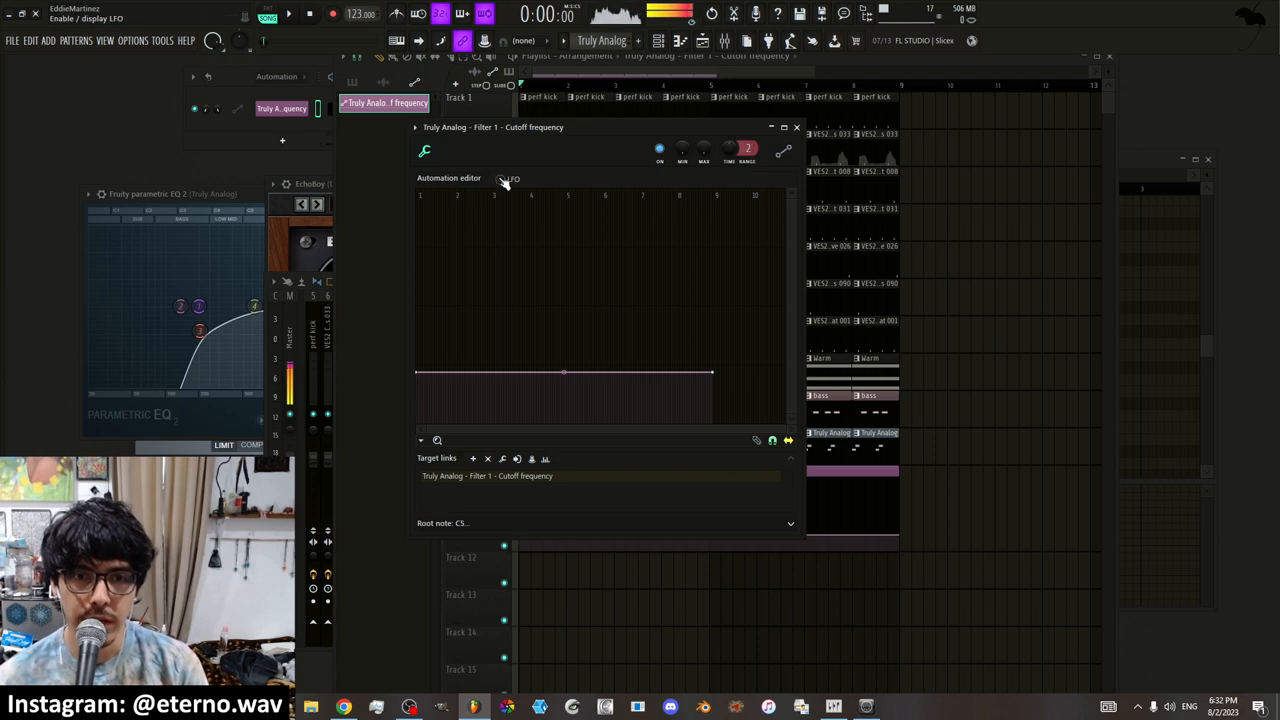
Toggle the LFO checkbox in the cutoff automation editor
{"action": "left_click", "coordinate": [502, 179]}
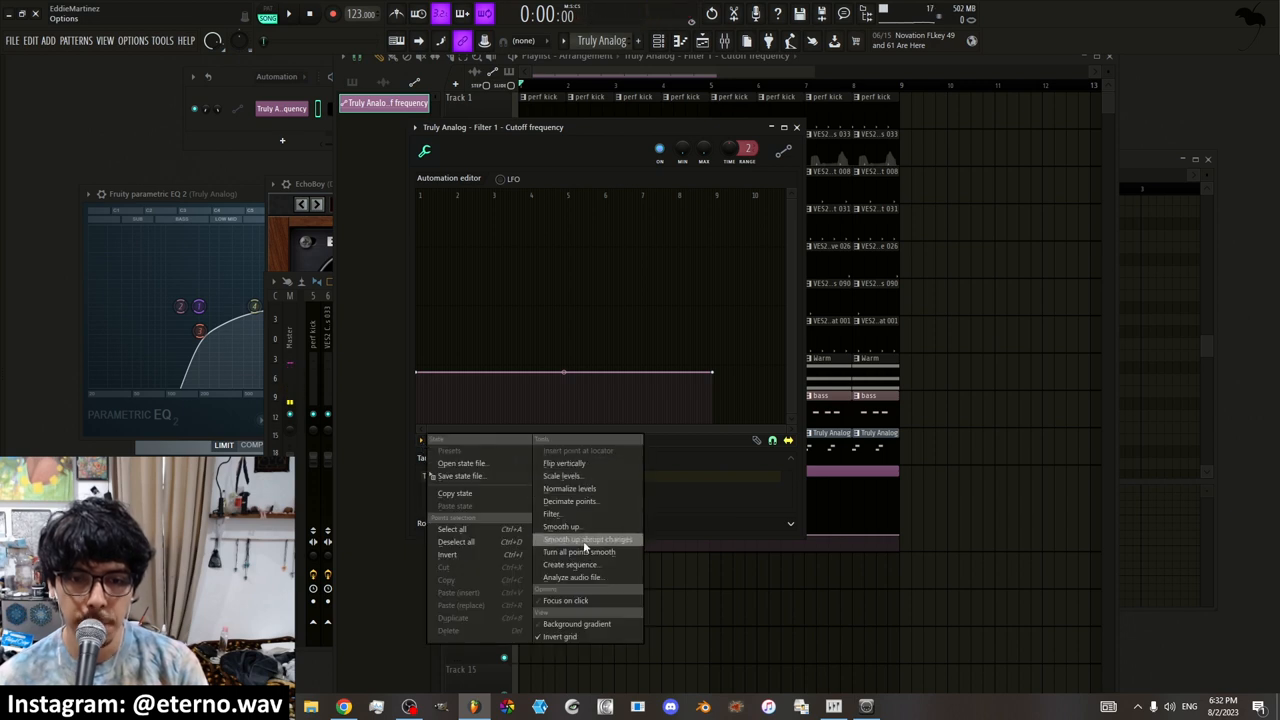
{"action": "mouse_move", "coordinate": [570, 565]}
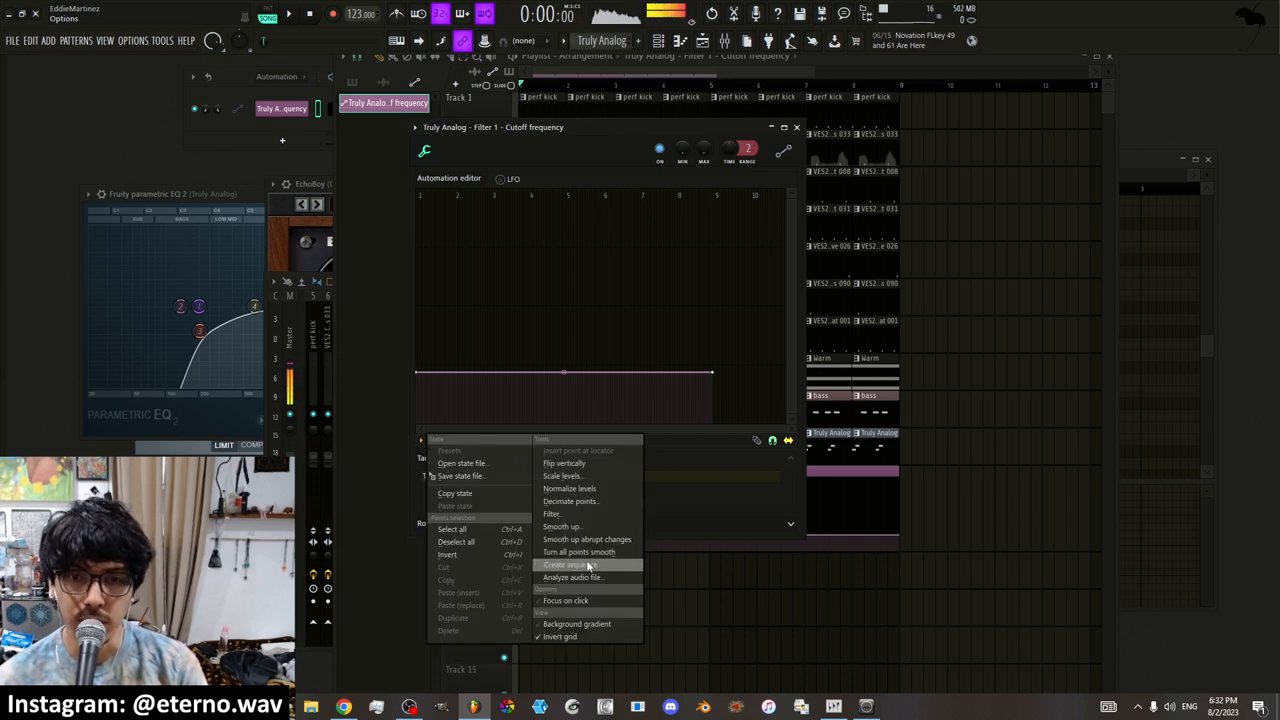
Run Tools > Create sequence to fill the cutoff clip with falling ramps
{"action": "left_click", "coordinate": [565, 565]}
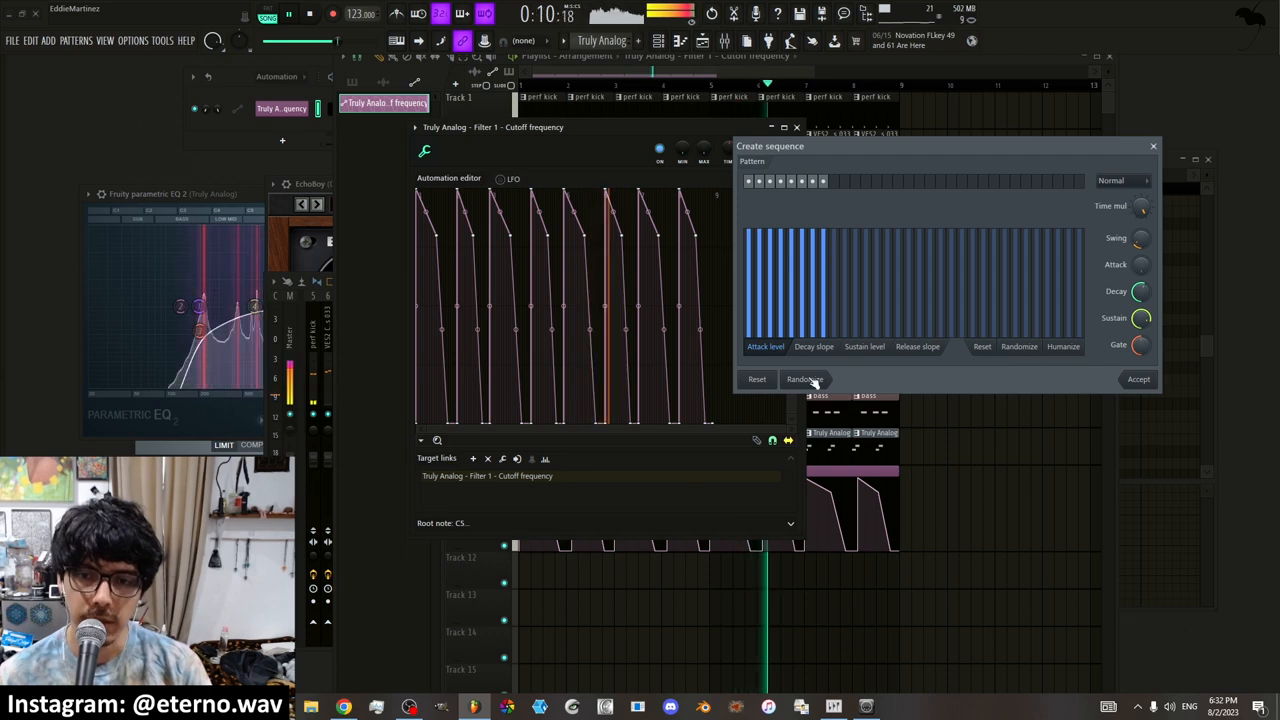
Randomize the sequence levels, adjust Time mul, and add more pattern steps
{"action": "left_click", "coordinate": [803, 379]}
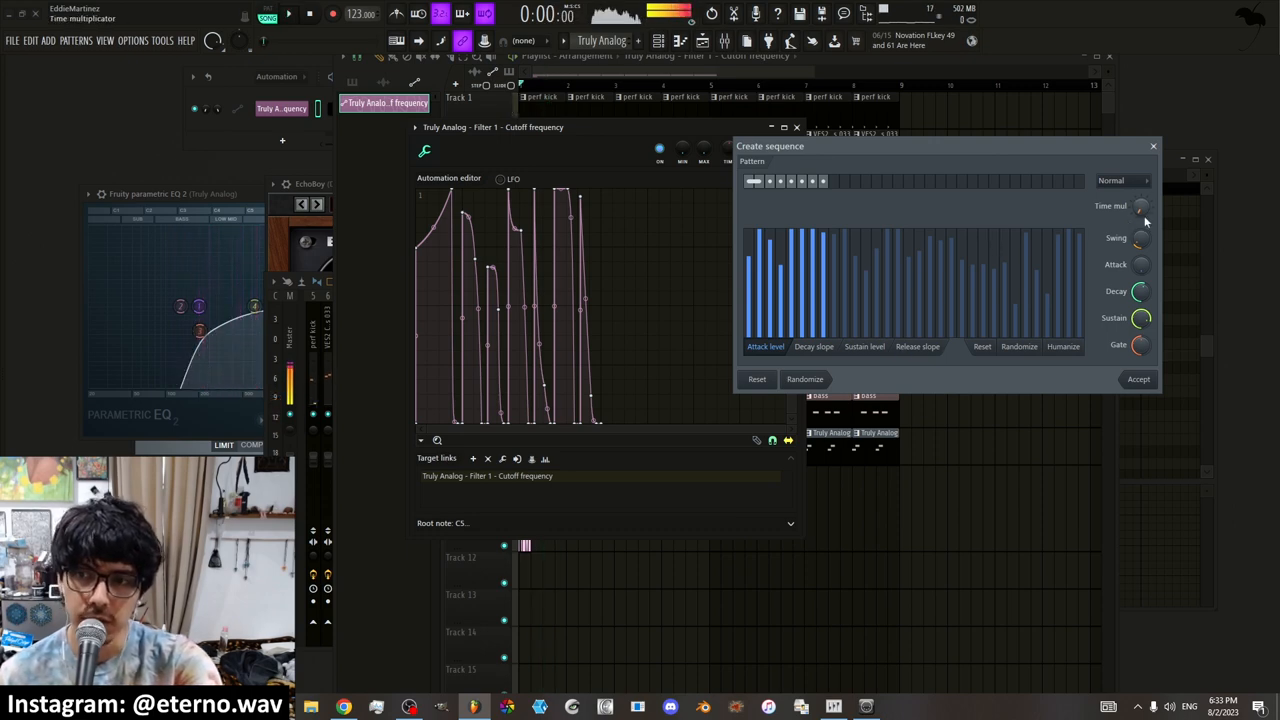
{"action": "left_click", "coordinate": [805, 379]}
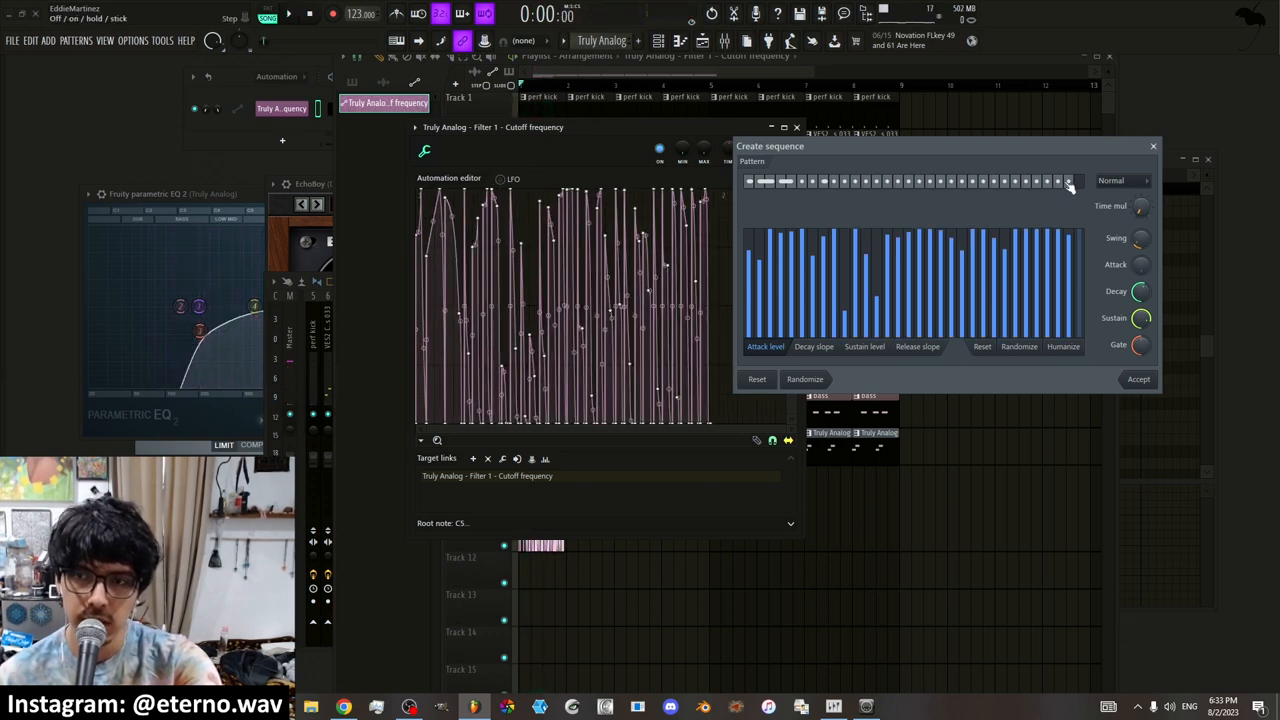
{"action": "left_click", "coordinate": [805, 379]}
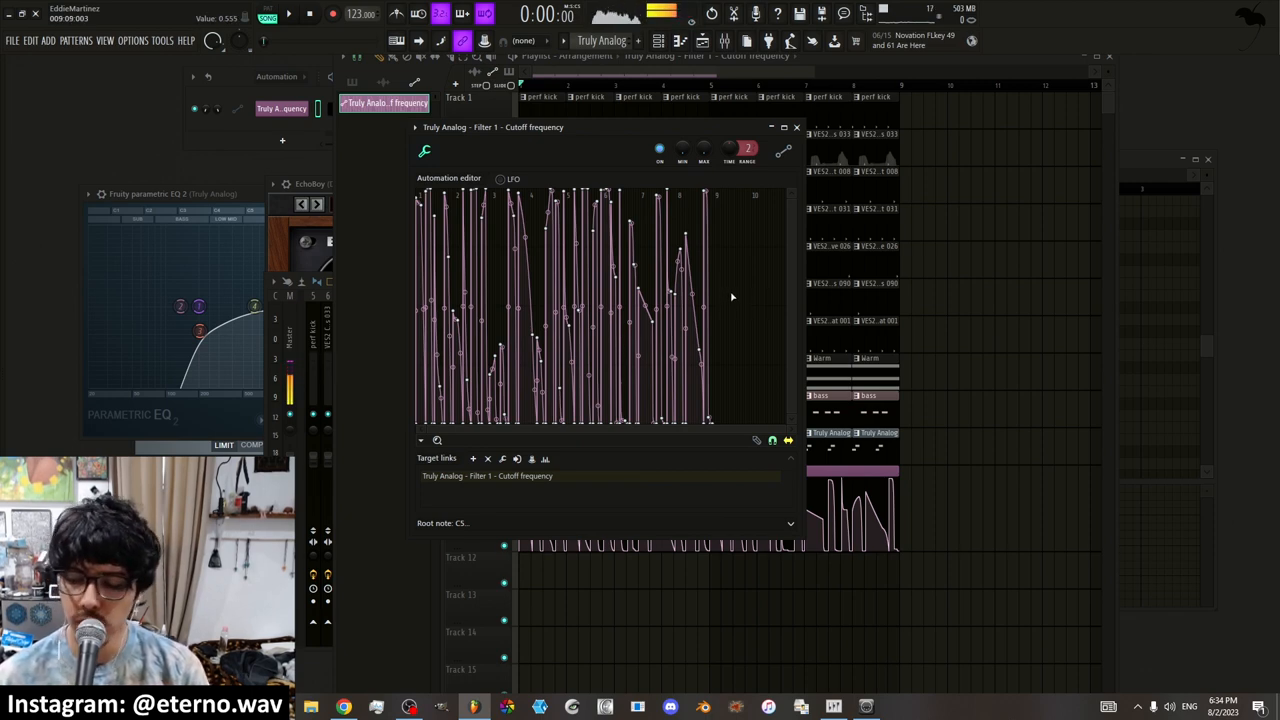
Select points, try Decimate and Smooth up, then Reset to discard the changes
{"action": "left_click_drag", "start_coordinate": [608, 262], "coordinate": [732, 335]}
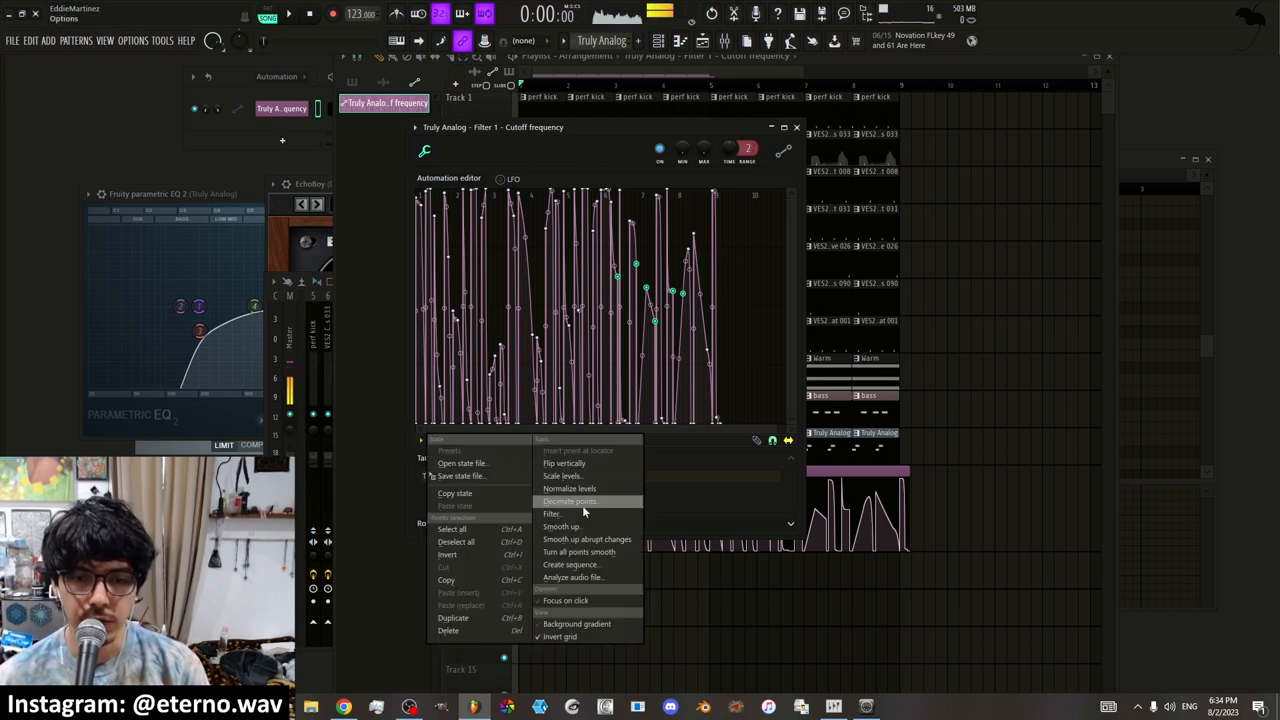
{"action": "left_click", "coordinate": [570, 501]}
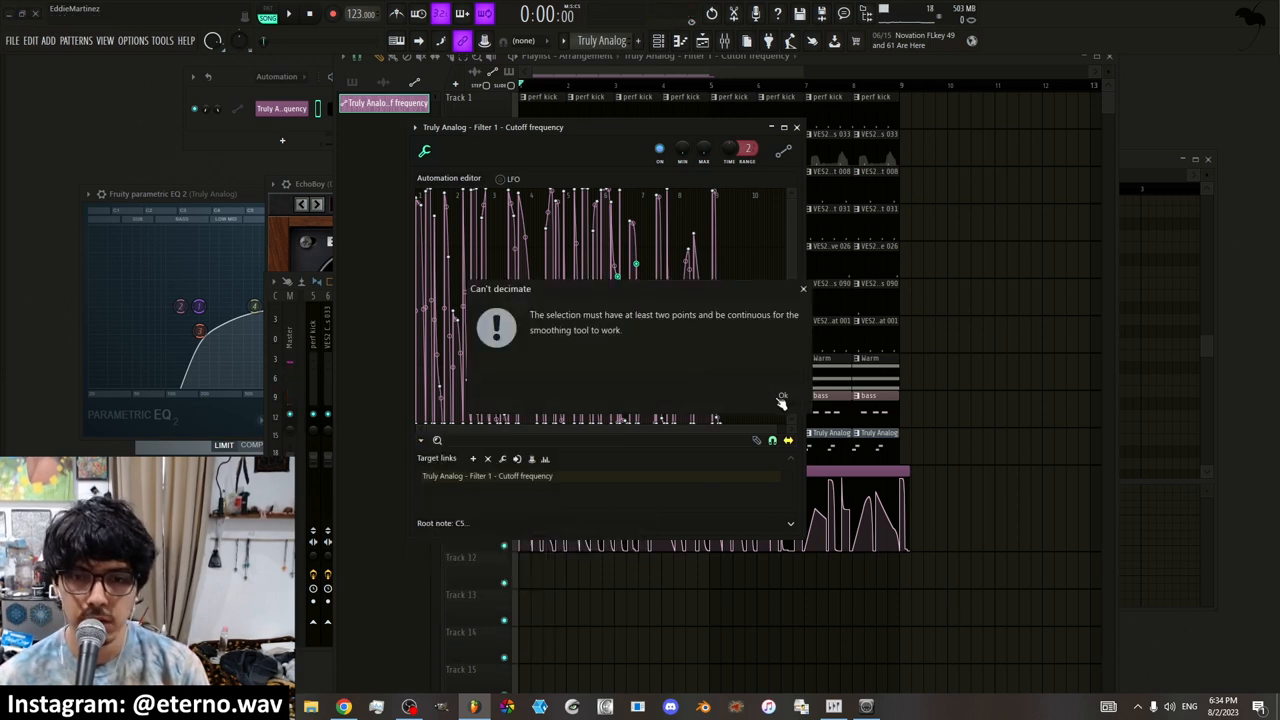
{"action": "left_click", "coordinate": [783, 396]}
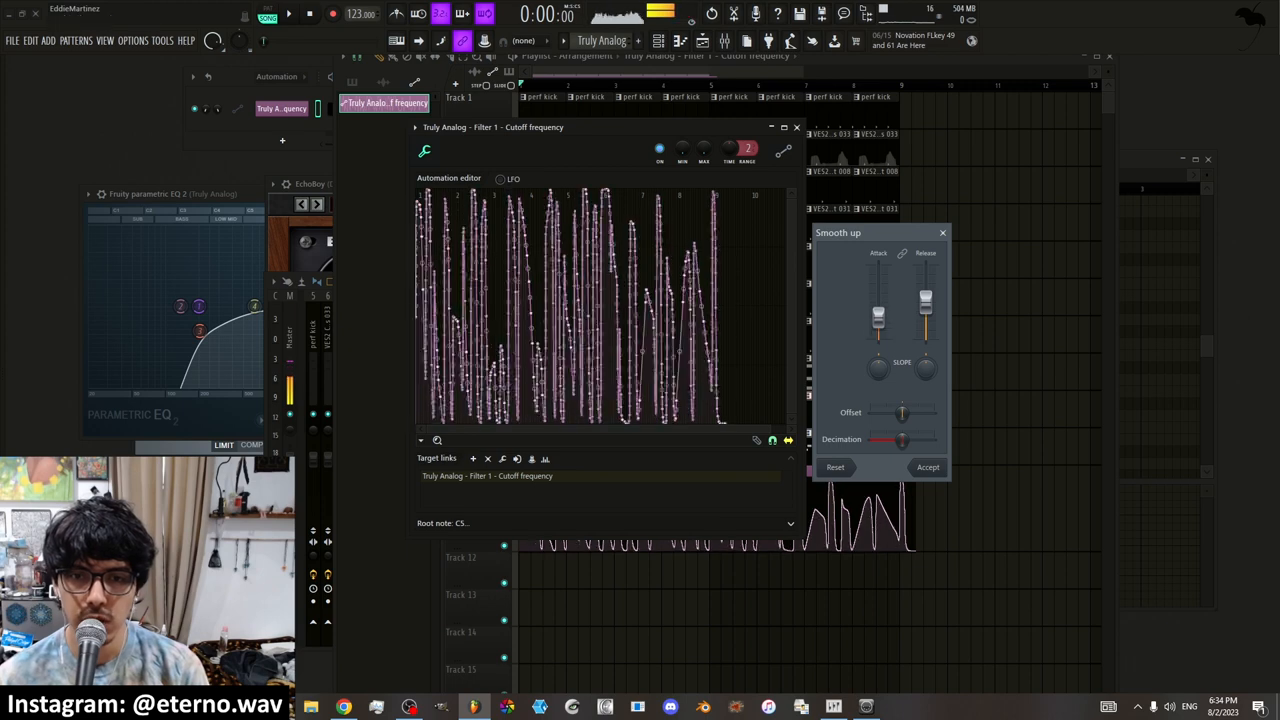
{"action": "left_click_drag", "start_coordinate": [900, 440], "coordinate": [930, 440]}
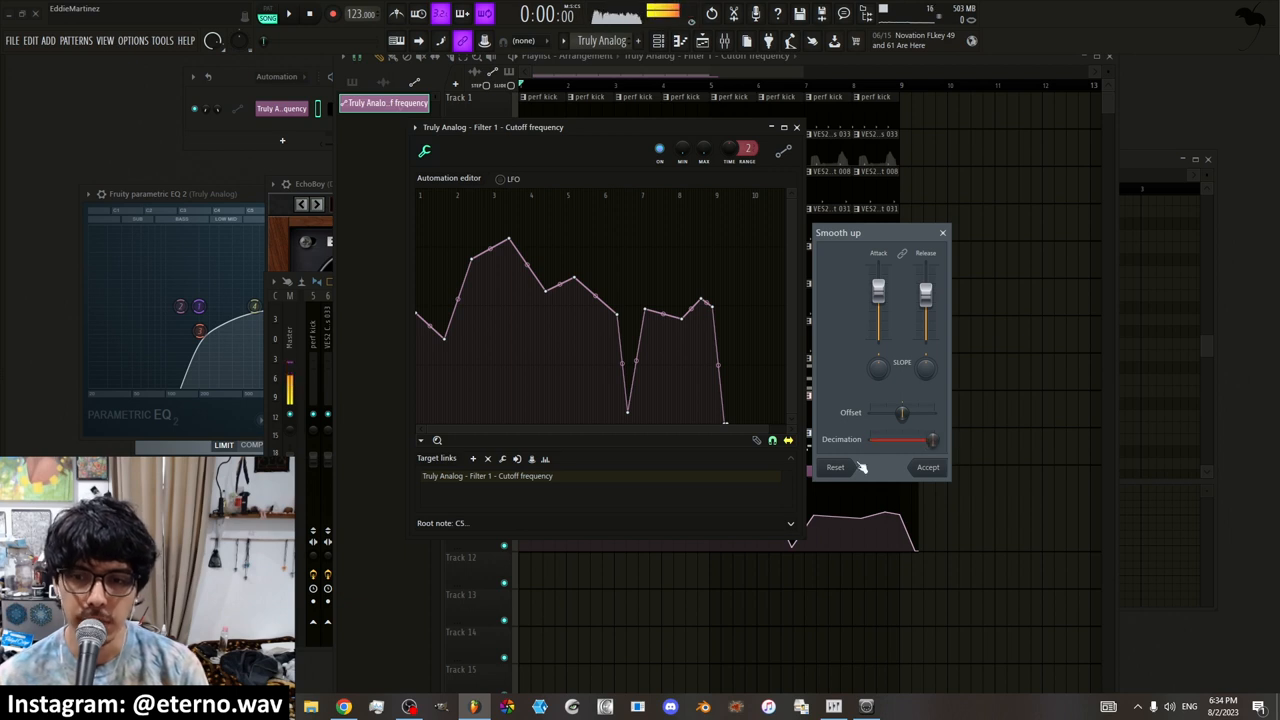
{"action": "left_click", "coordinate": [927, 467]}
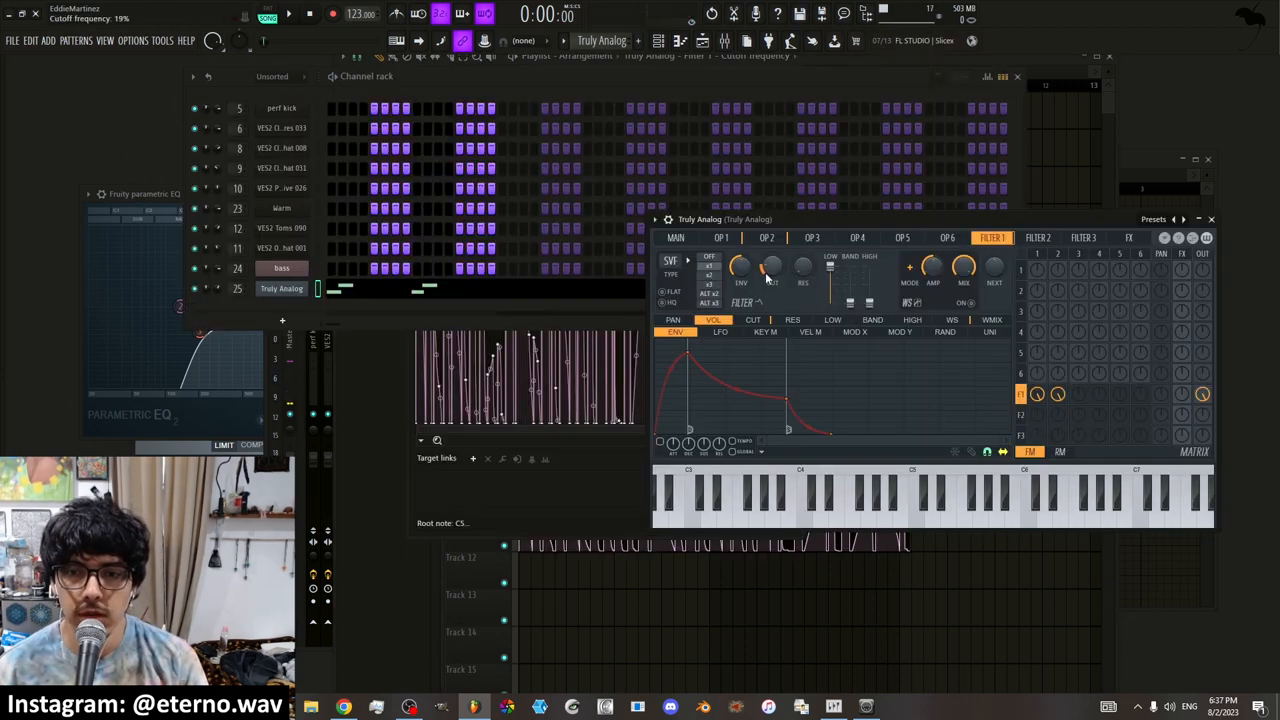
Open and close the CUT knob's controller link settings, linked to MIDI controller 91
{"action": "right_click", "coordinate": [772, 266]}
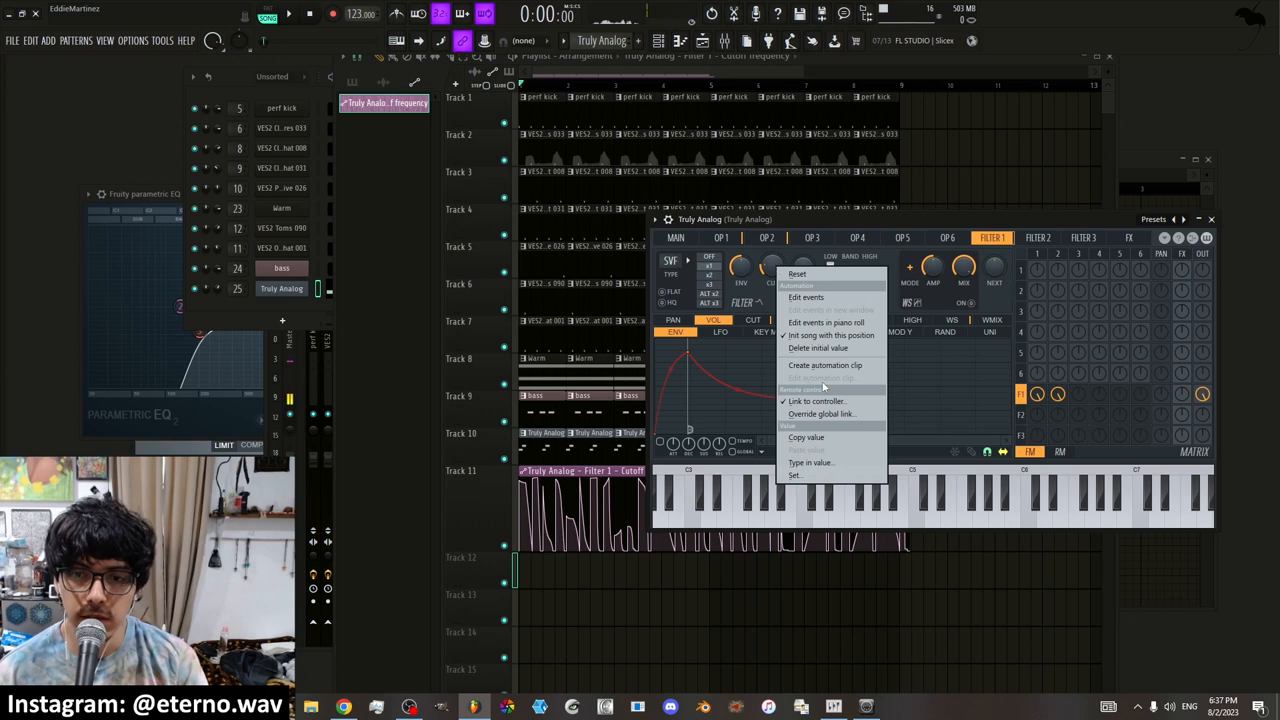
{"action": "left_click", "coordinate": [817, 401]}
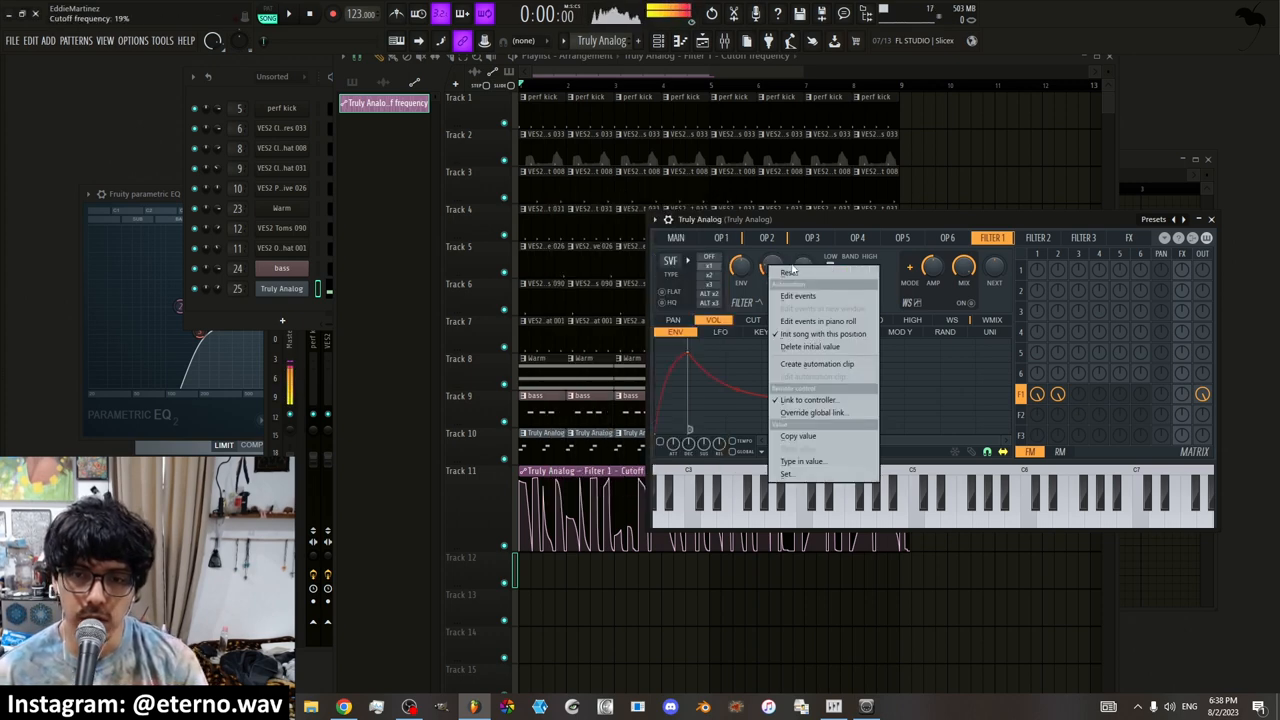
{"action": "left_click", "coordinate": [808, 399]}
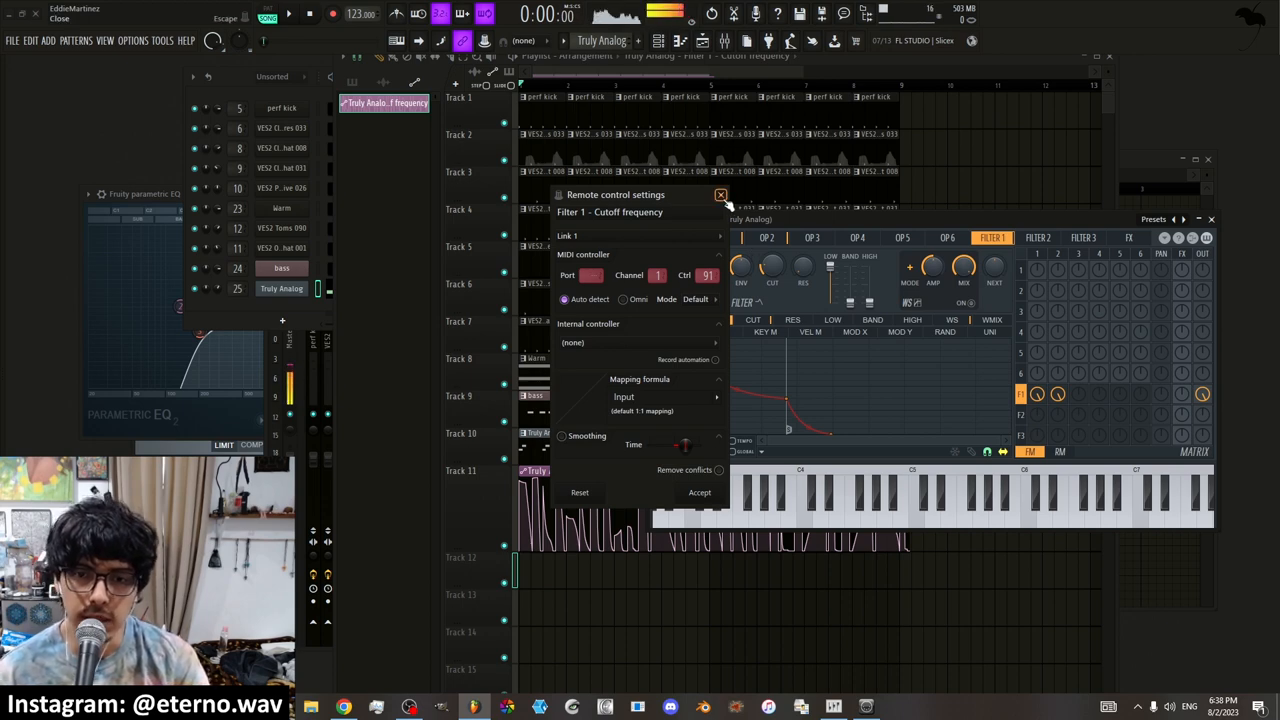
{"action": "left_click", "coordinate": [720, 195]}
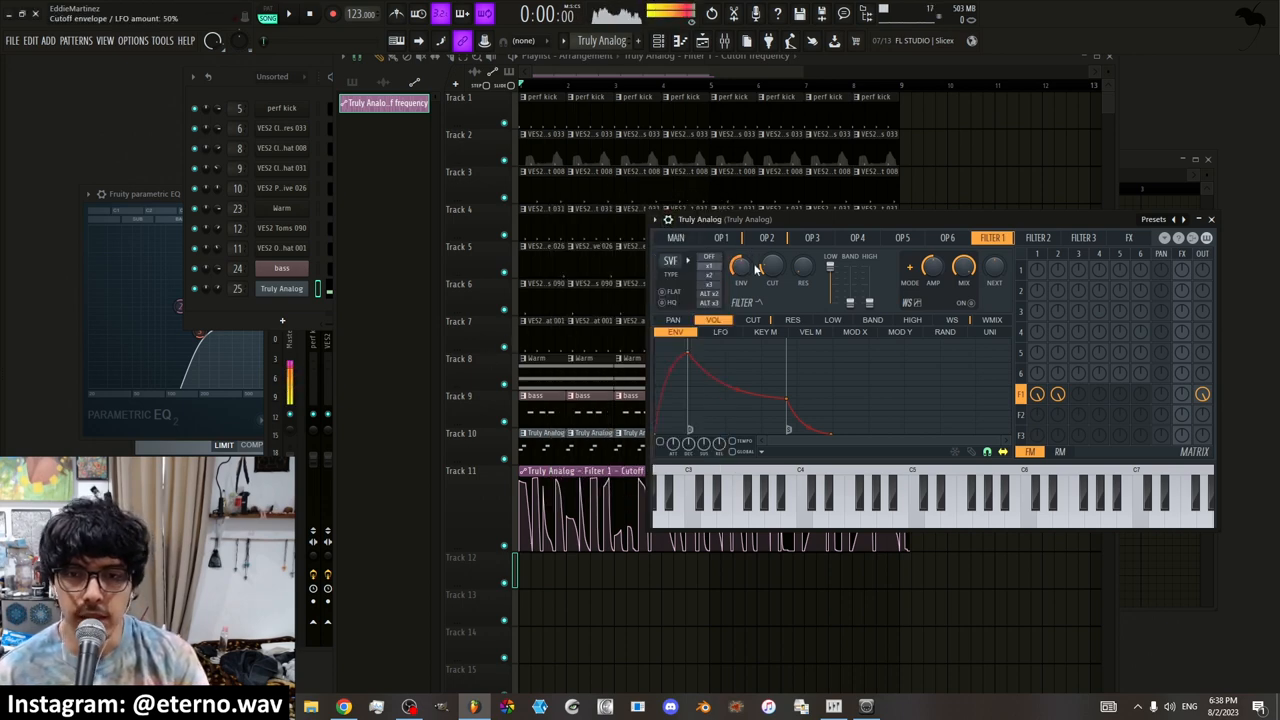
Open the Truly Analog piano roll and set its event lane to Filter 1 cutoff frequency
{"action": "right_click", "coordinate": [740, 267]}
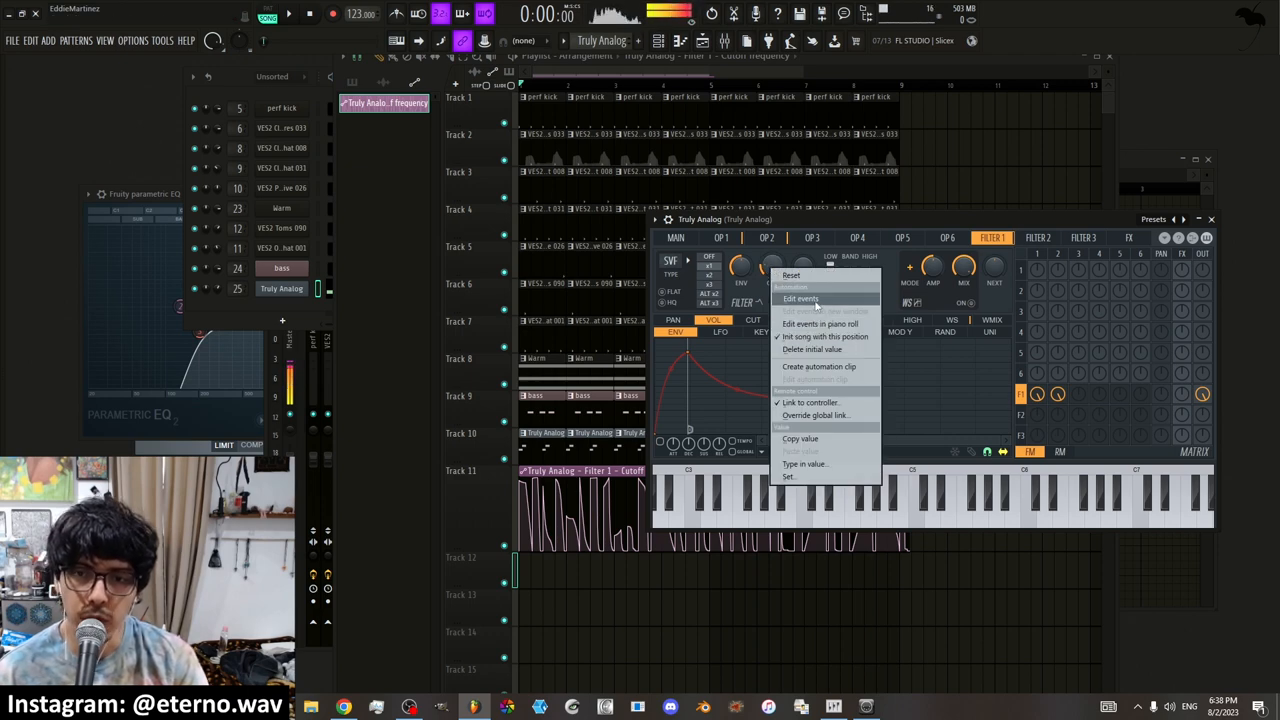
{"action": "left_click", "coordinate": [800, 298]}
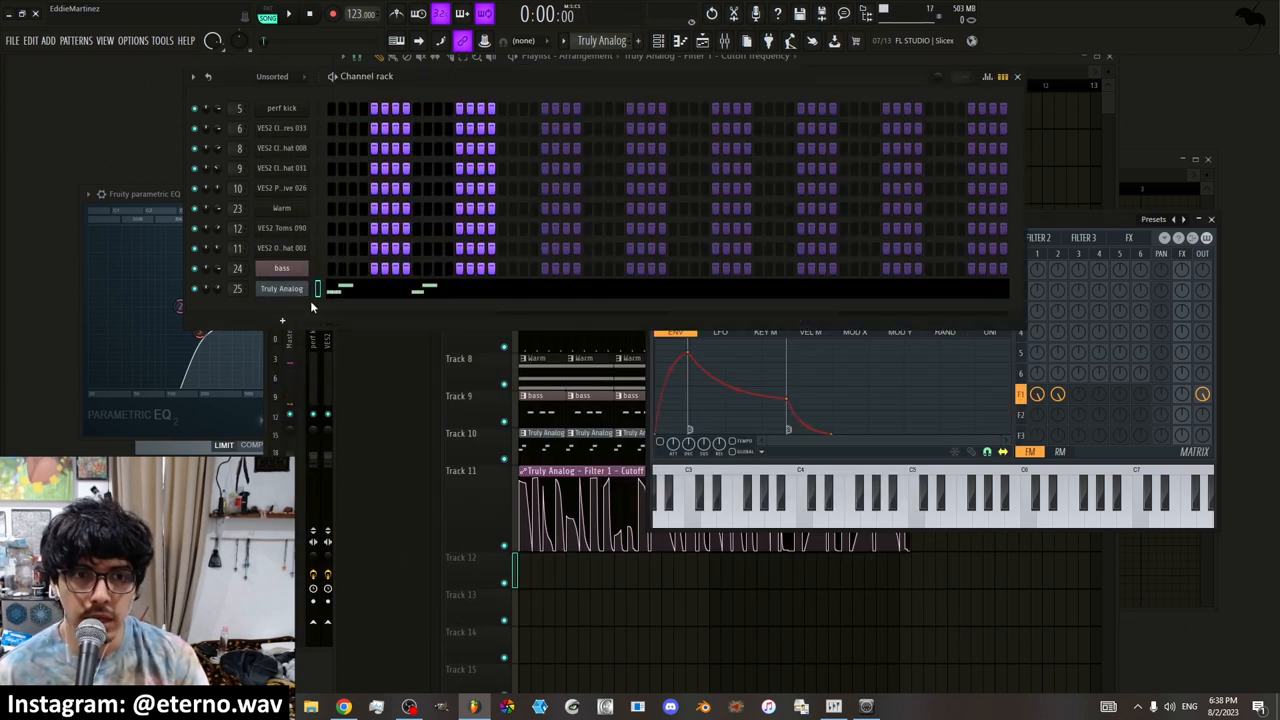
{"action": "right_click", "coordinate": [281, 288]}
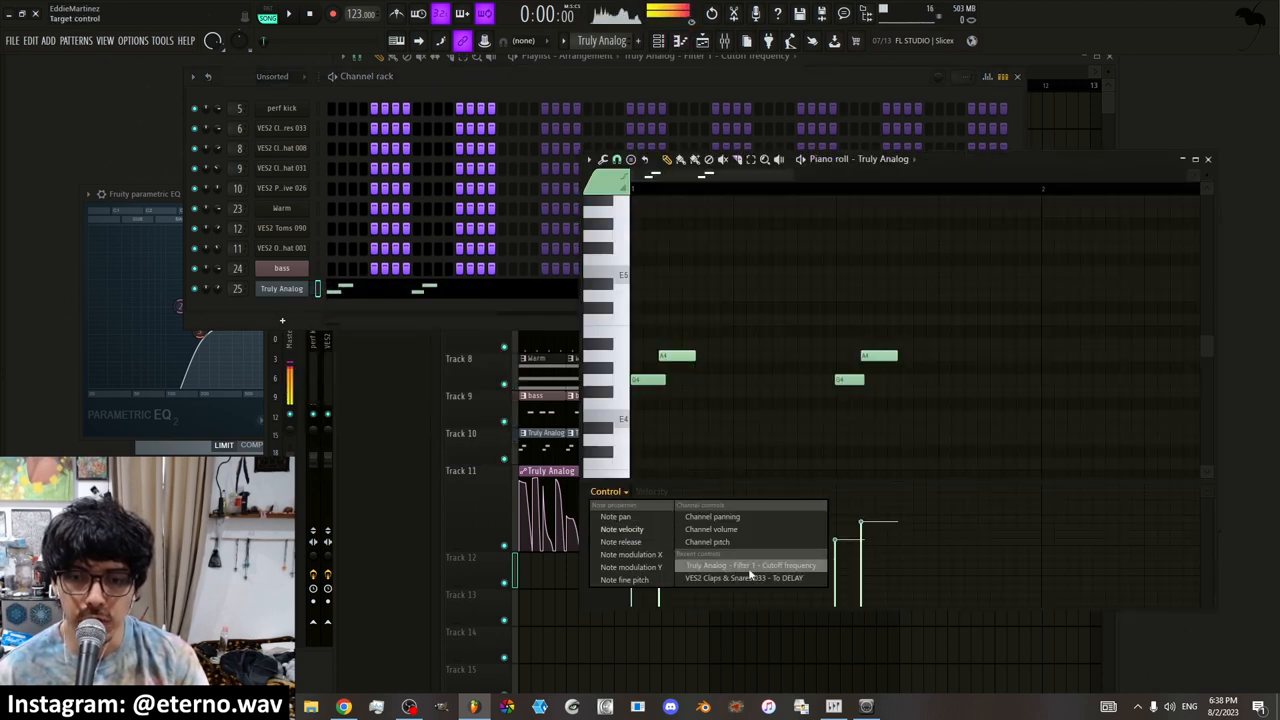
{"action": "left_click", "coordinate": [750, 565]}
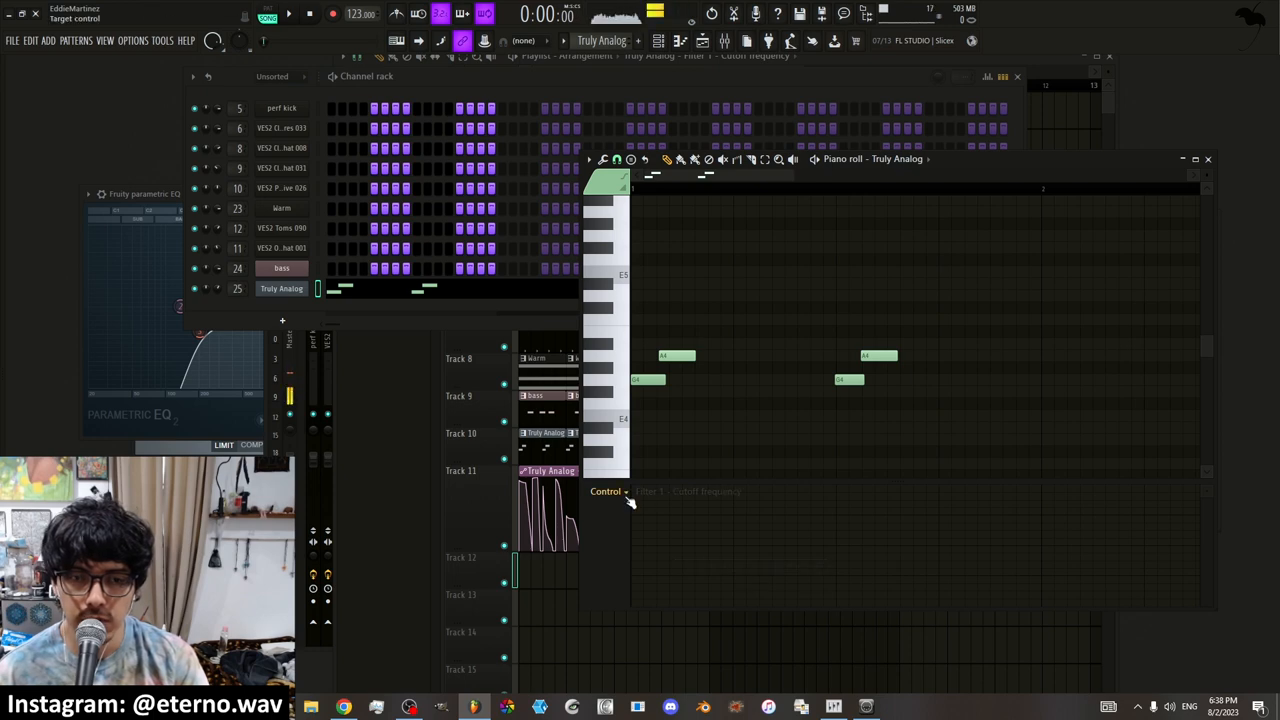